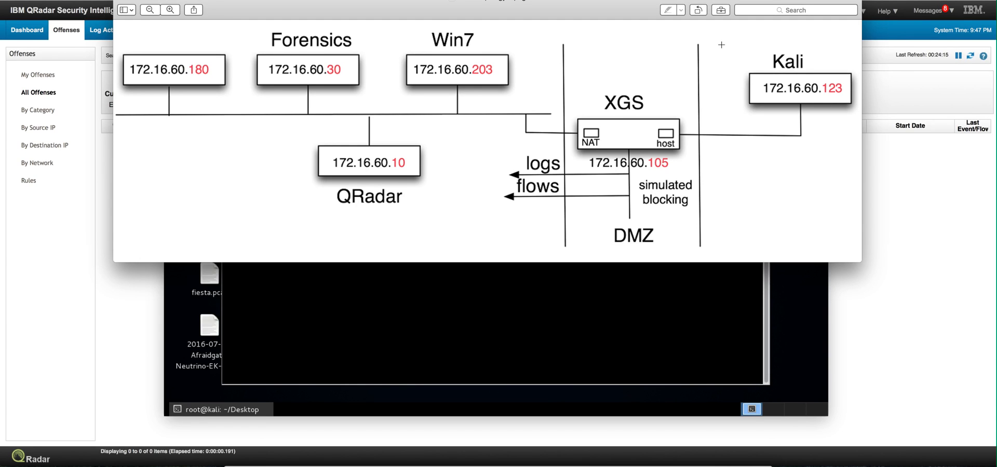
pyautogui.moveTo(756, 61)
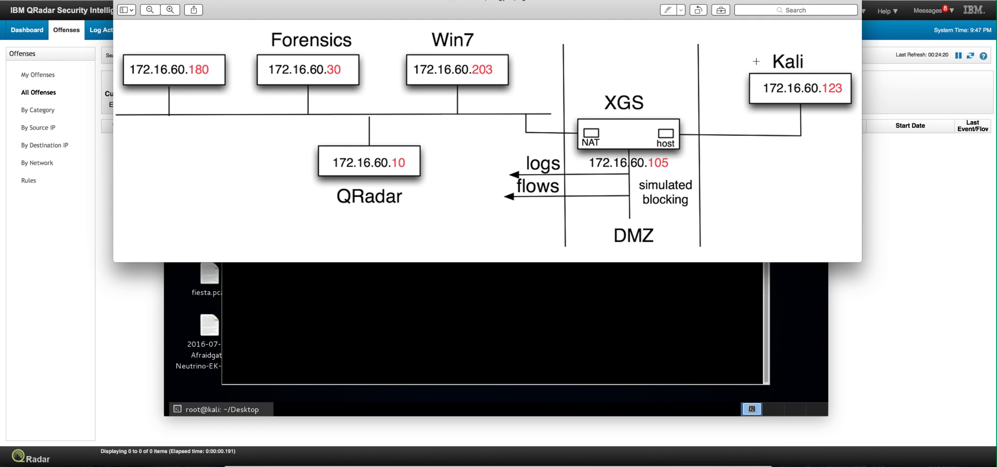
pyautogui.moveTo(761, 131)
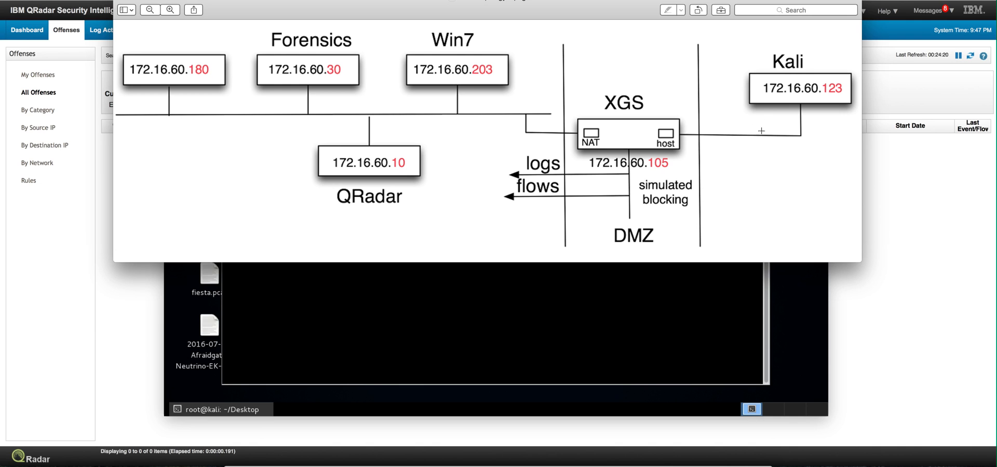
pyautogui.moveTo(817, 26)
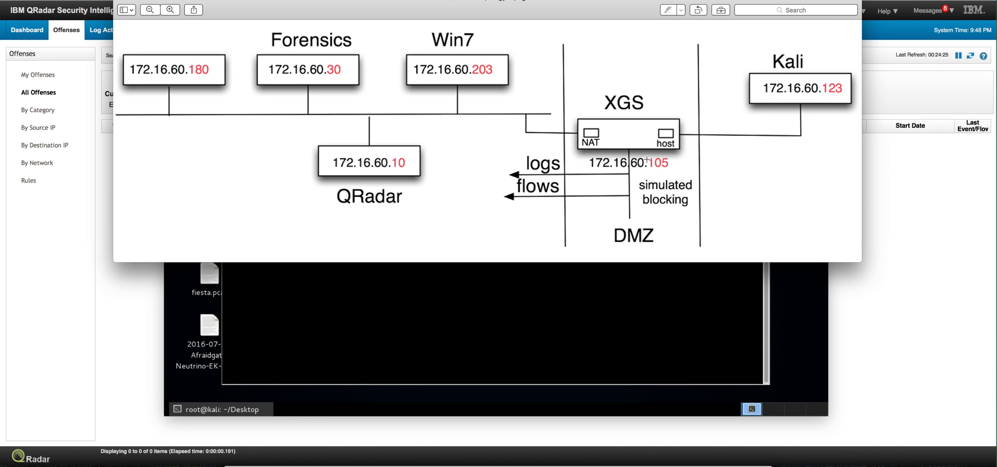
pyautogui.moveTo(578, 98)
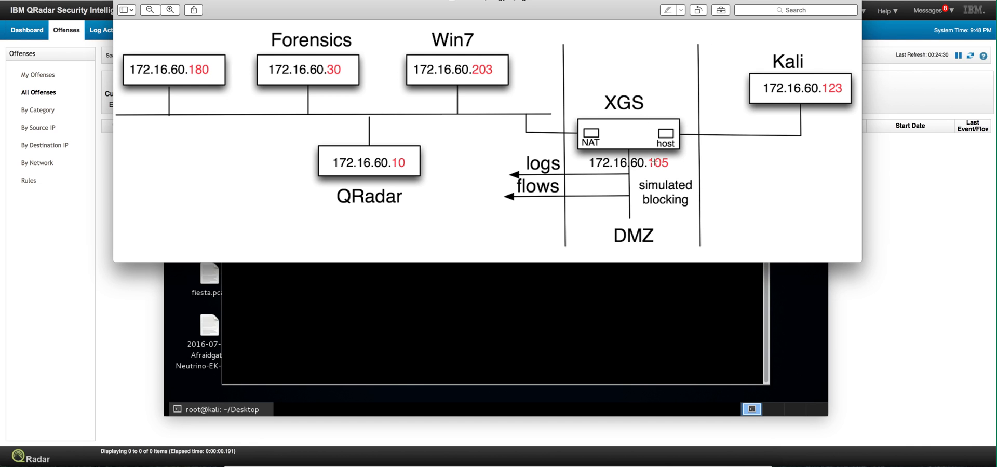
pyautogui.moveTo(646, 193)
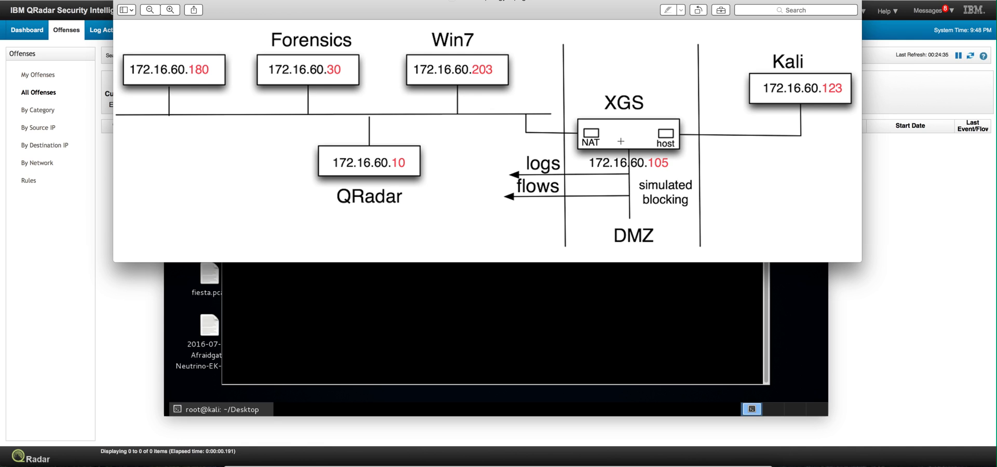
pyautogui.moveTo(628, 173)
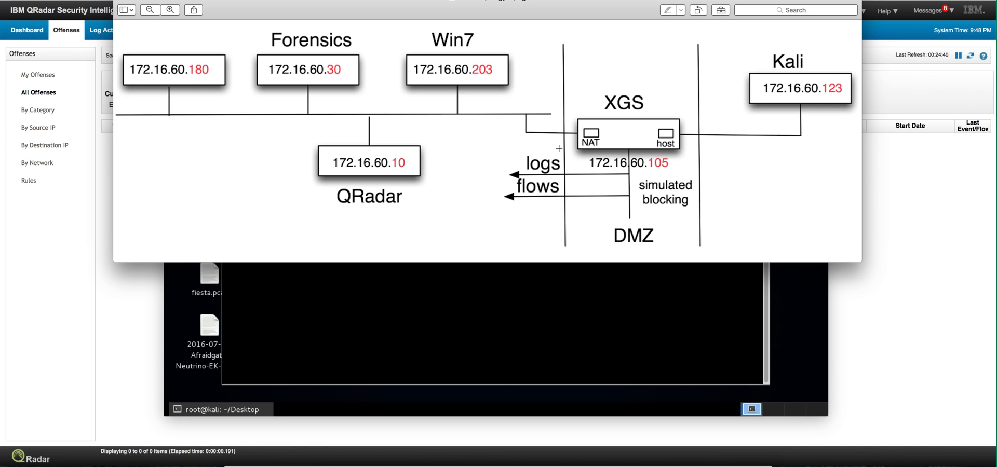
pyautogui.moveTo(517, 173)
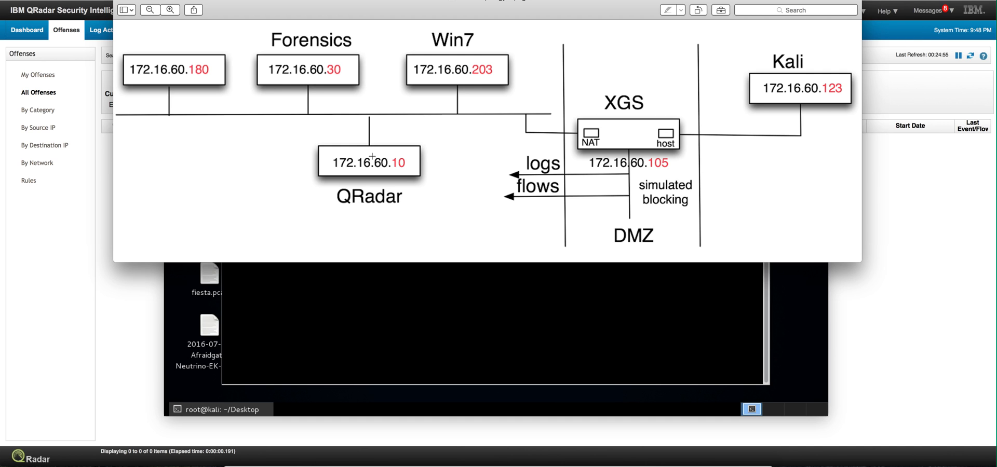
pyautogui.moveTo(276, 59)
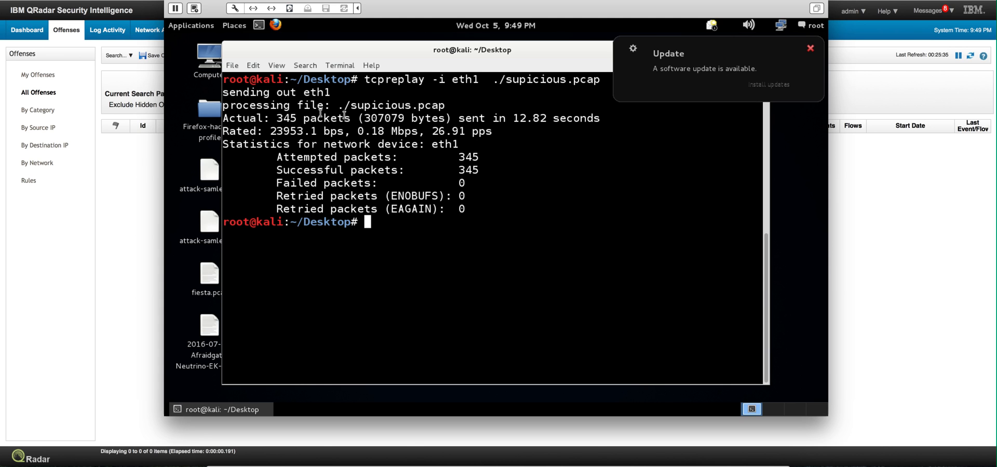
# Step: Dismiss the notification over the Preview window showing the lab network diagram
pyautogui.click(810, 48)
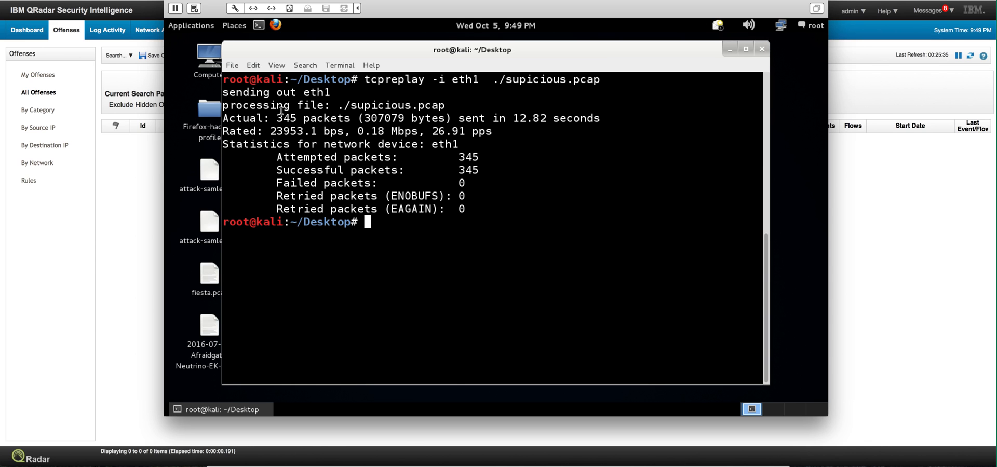
# Step: Switch to QRadar's Log Activity view streaming the HTTP_Locky_Trojan_CnC event
pyautogui.click(107, 31)
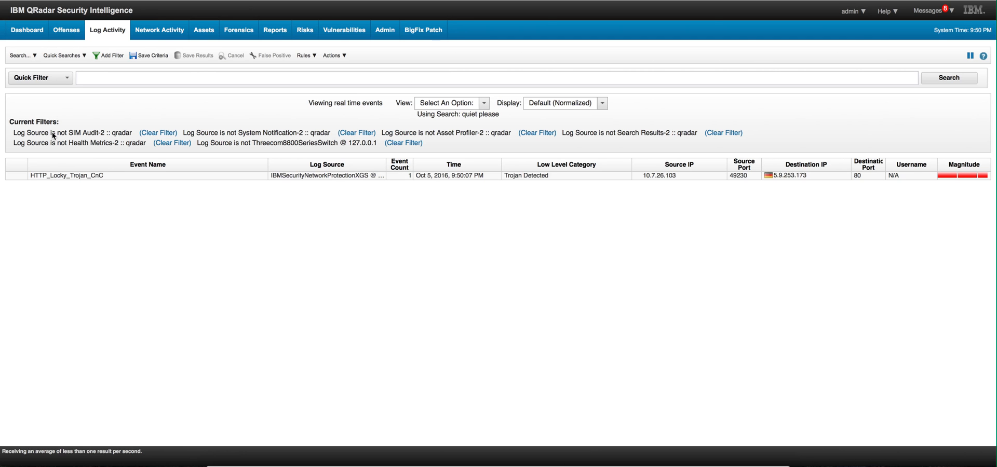
pyautogui.moveTo(108, 193)
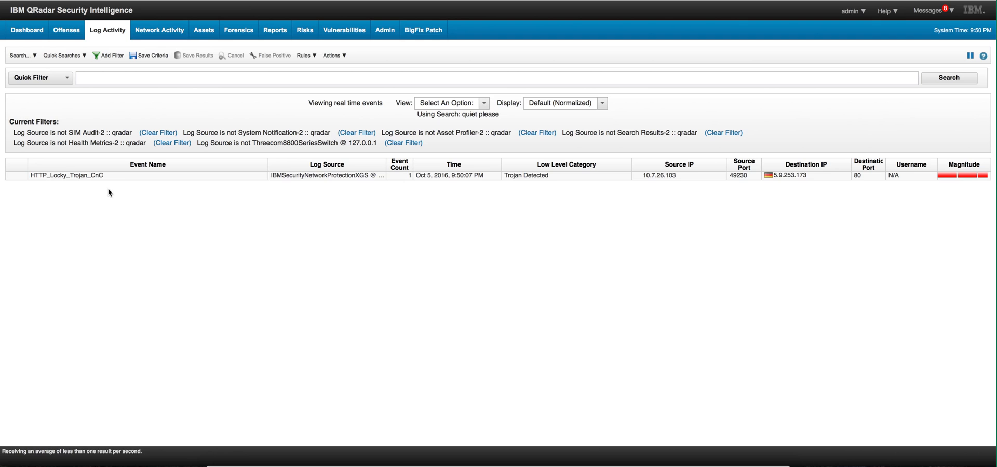
pyautogui.moveTo(338, 185)
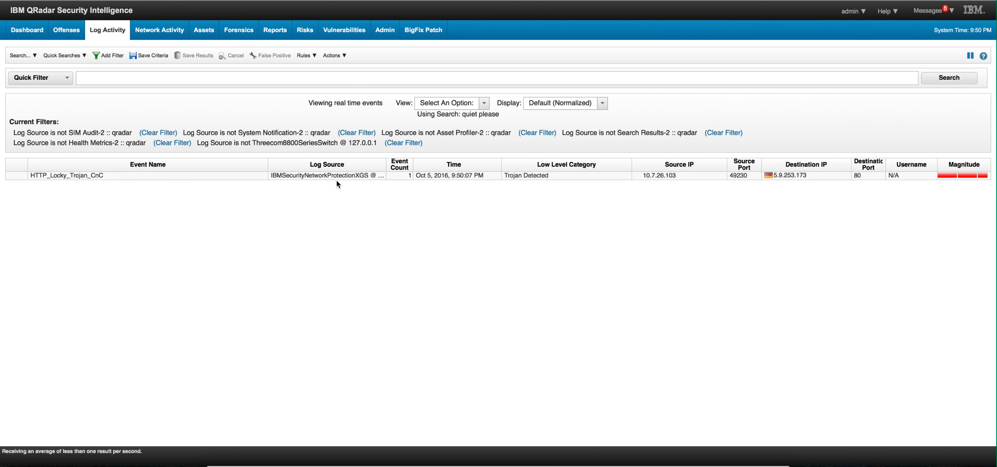
pyautogui.moveTo(272, 131)
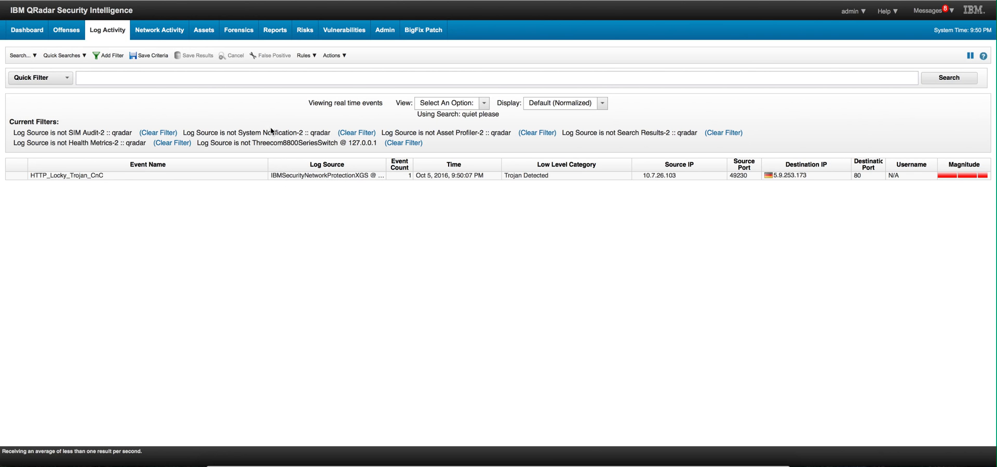
pyautogui.moveTo(75, 184)
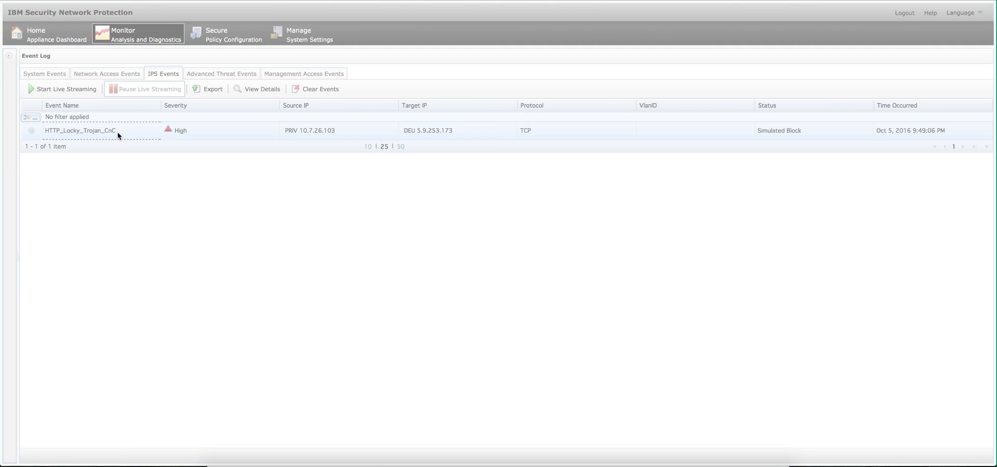
# Step: Inspect the HTTP_Locky_Trojan_CnC IPS event's server address and /upload/_dispatch.php URL
pyautogui.click(261, 89)
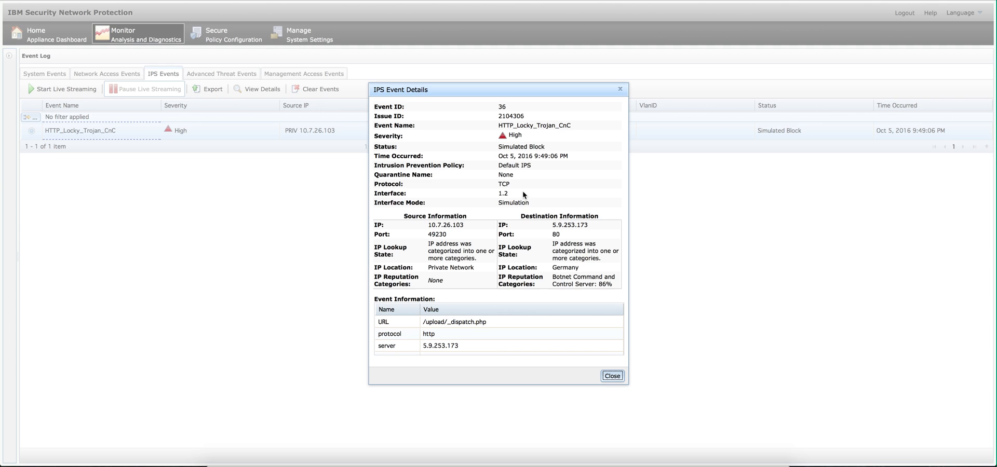
pyautogui.moveTo(515, 227)
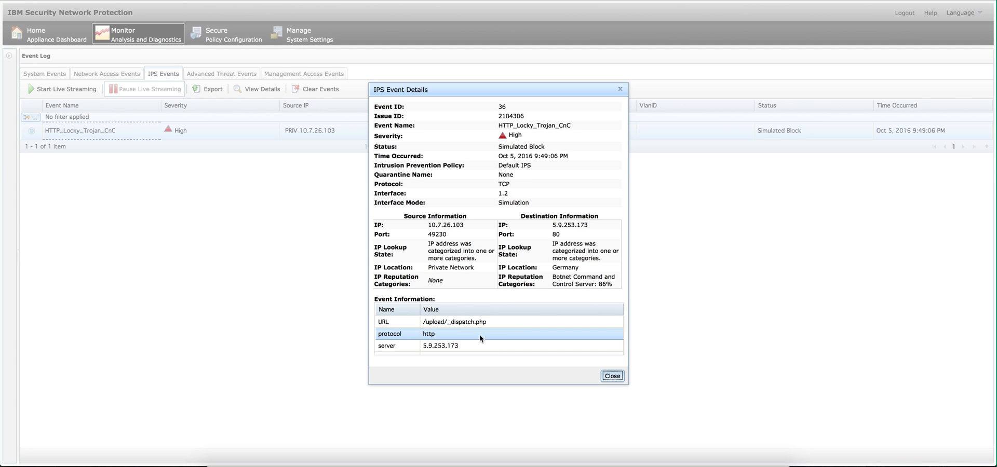
pyautogui.click(440, 345)
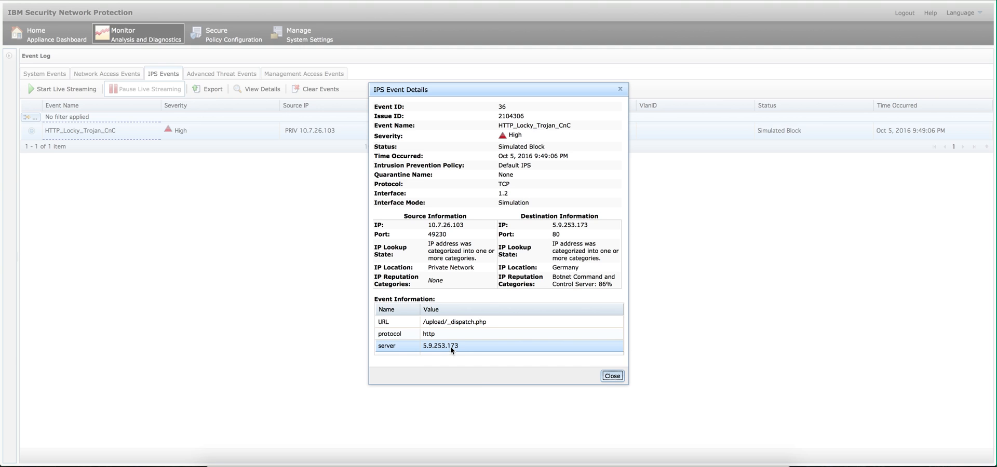
pyautogui.click(454, 322)
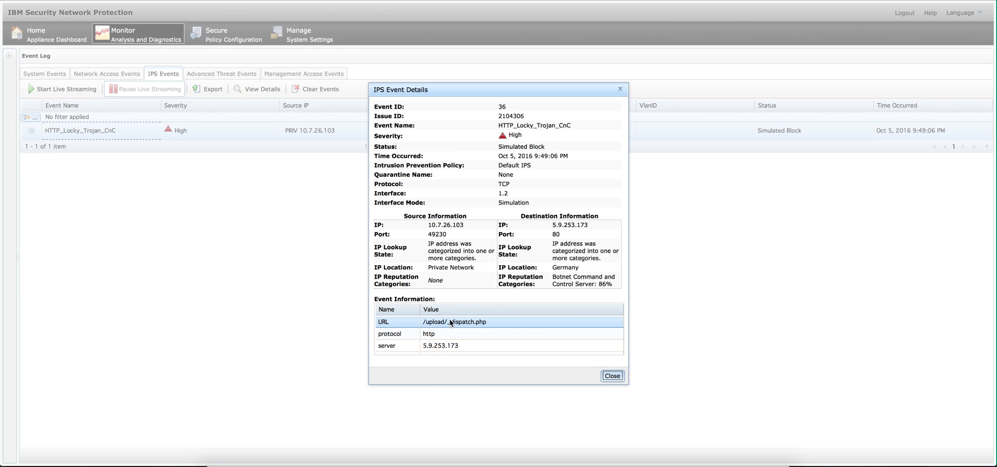
pyautogui.moveTo(473, 332)
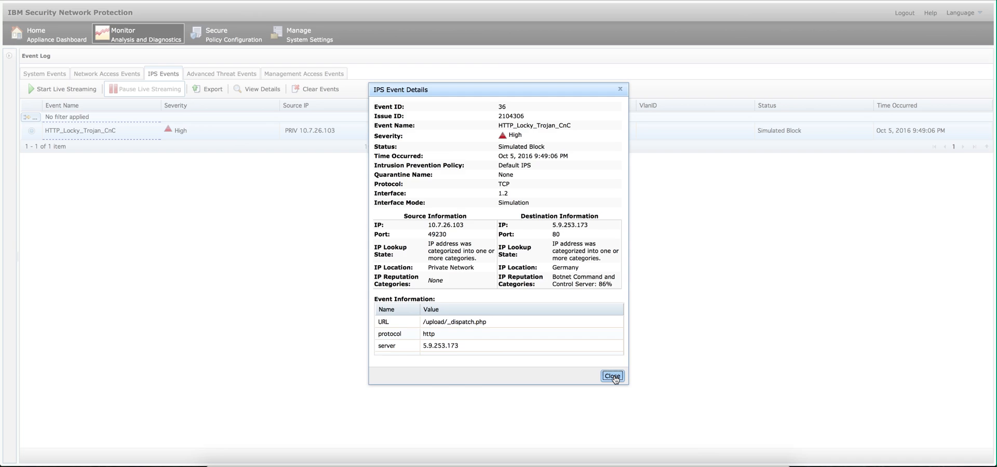
# Step: Review the Network Access event where 'XGS Indicating bad IP' rejects 10.7.26.103 to 5.9.253.173
pyautogui.click(611, 376)
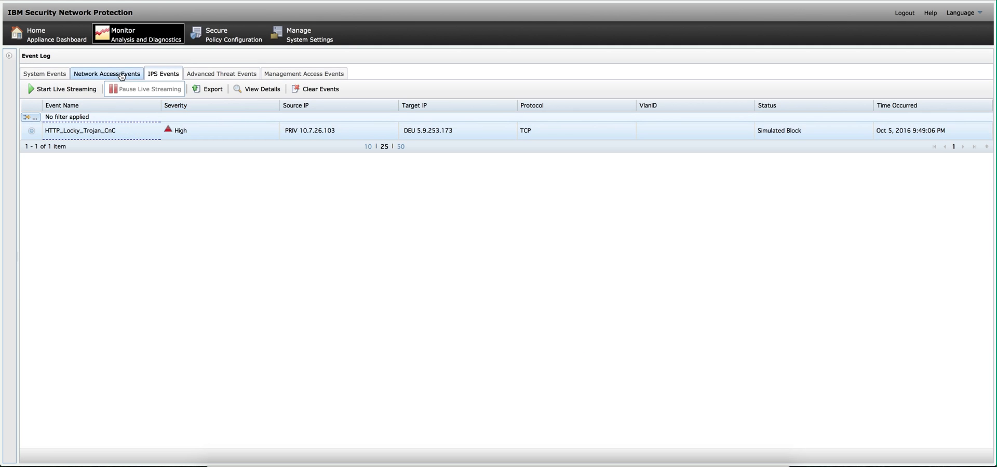
pyautogui.click(107, 73)
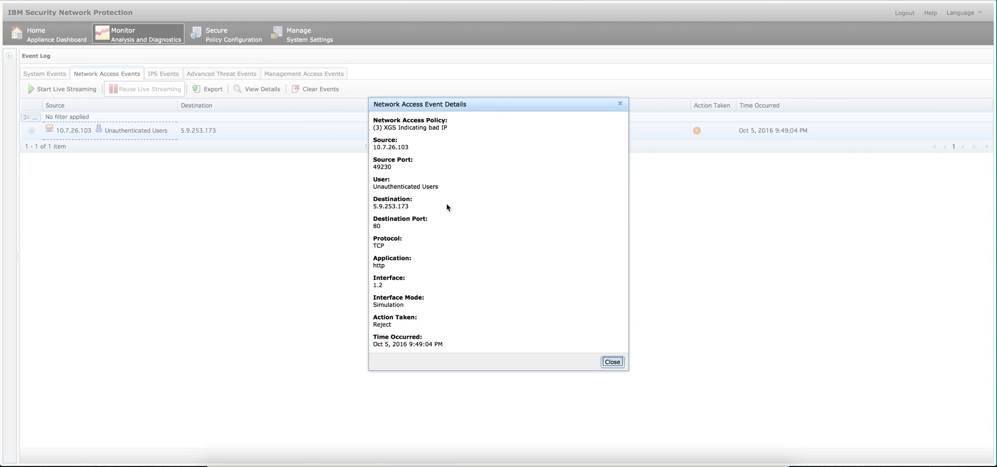
pyautogui.moveTo(419, 198)
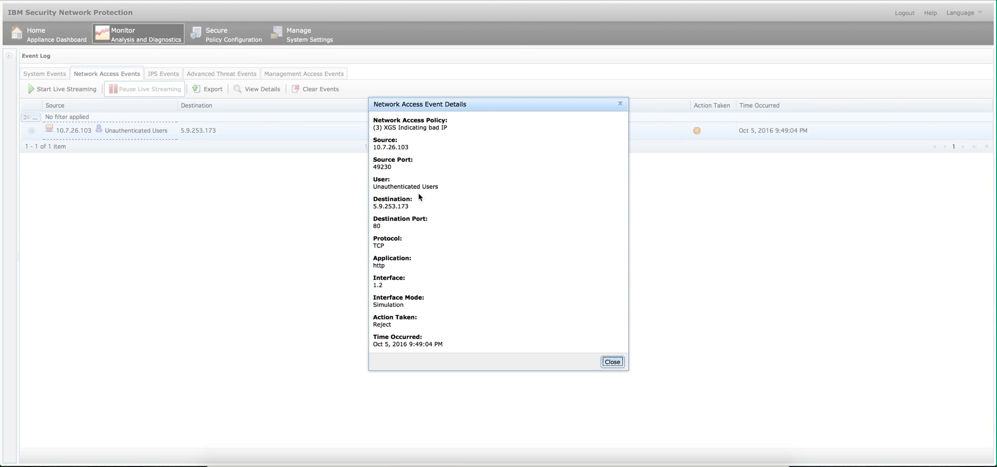
pyautogui.moveTo(406, 238)
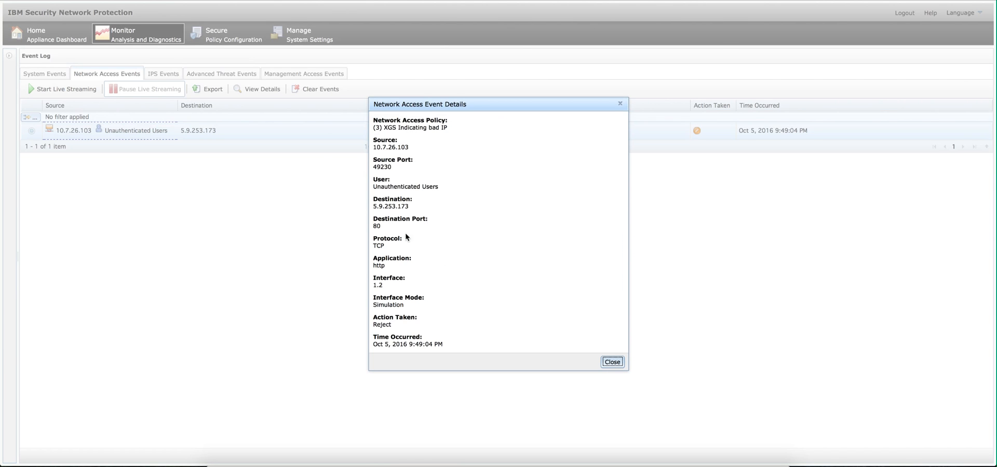
pyautogui.moveTo(402, 237)
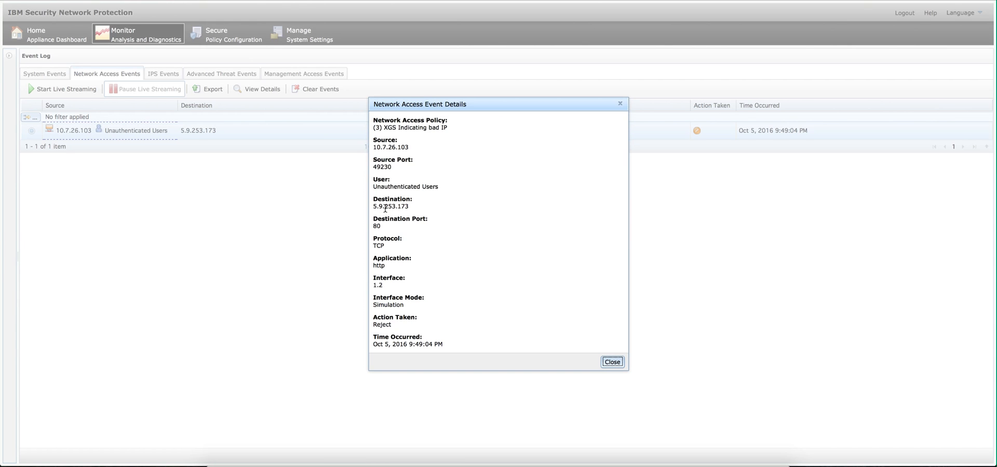
pyautogui.moveTo(574, 361)
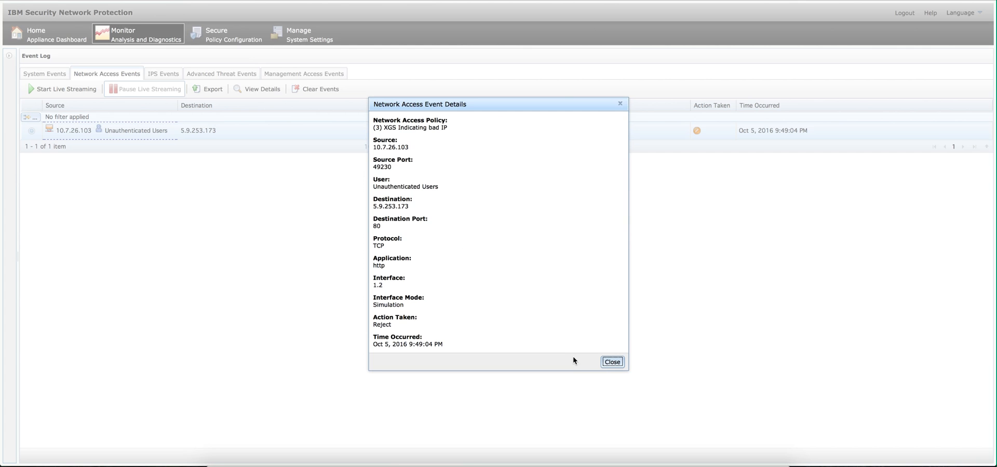
pyautogui.click(610, 362)
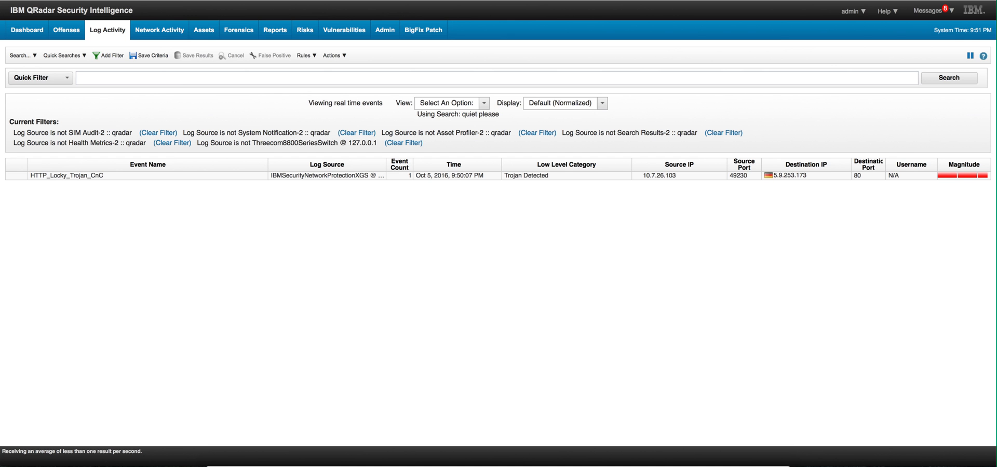
pyautogui.moveTo(155, 102)
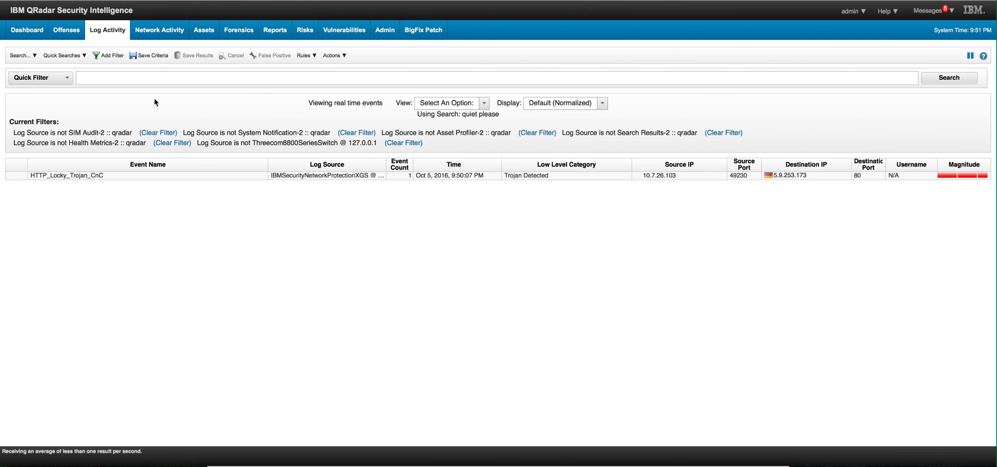
# Step: Open Offense 4 for HTTP_Locky_Trojan_CnC and show actions for destination IP 5.9.253.173
pyautogui.click(66, 30)
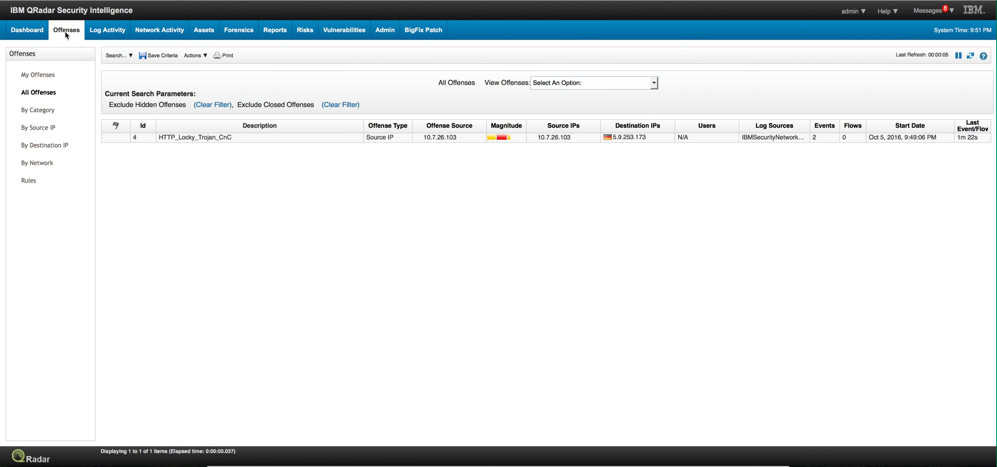
pyautogui.click(195, 137)
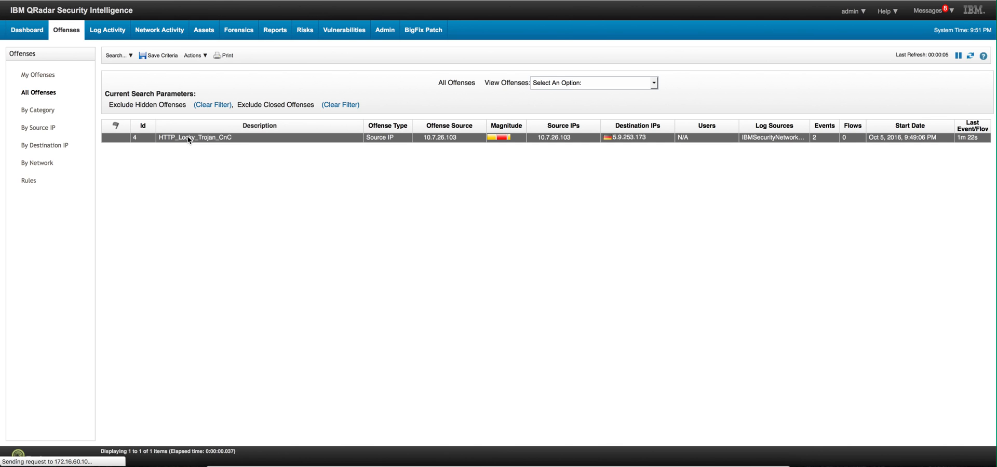
pyautogui.moveTo(194, 137)
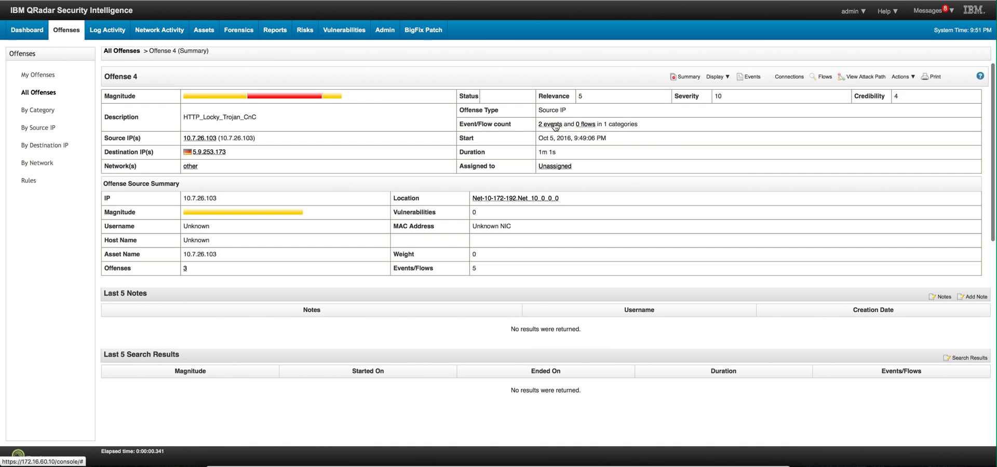
pyautogui.moveTo(348, 159)
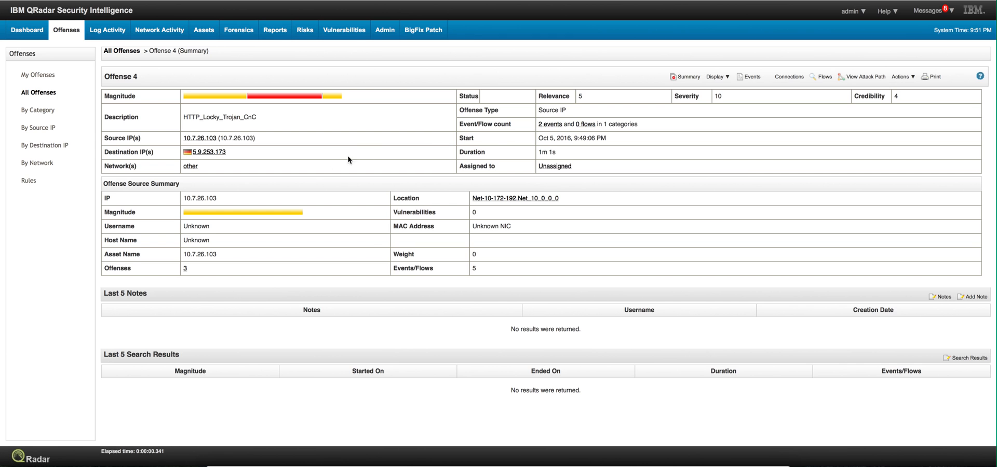
pyautogui.moveTo(207, 151)
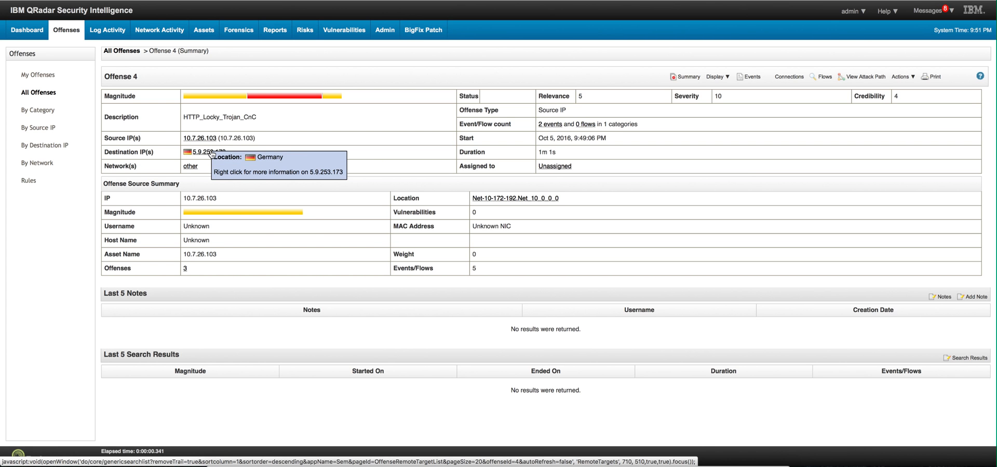
pyautogui.rightClick(200, 151)
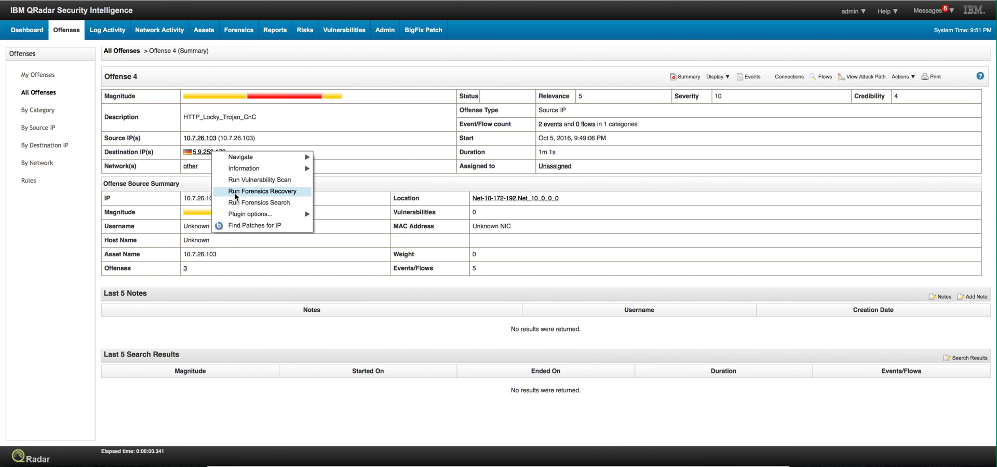
pyautogui.moveTo(261, 191)
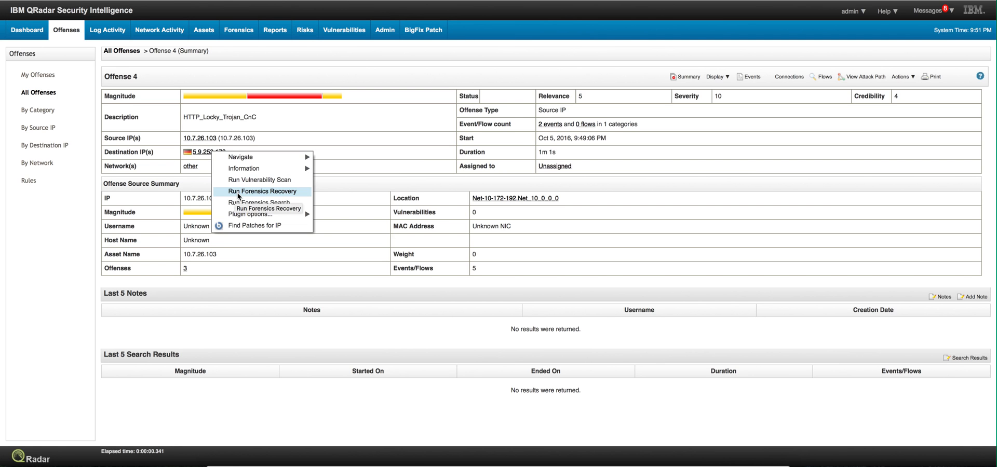
pyautogui.moveTo(260, 202)
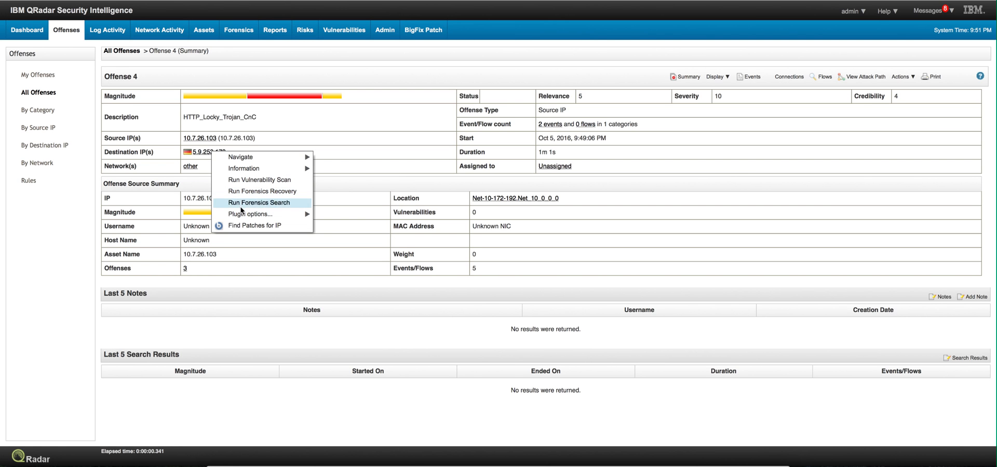
pyautogui.moveTo(393, 26)
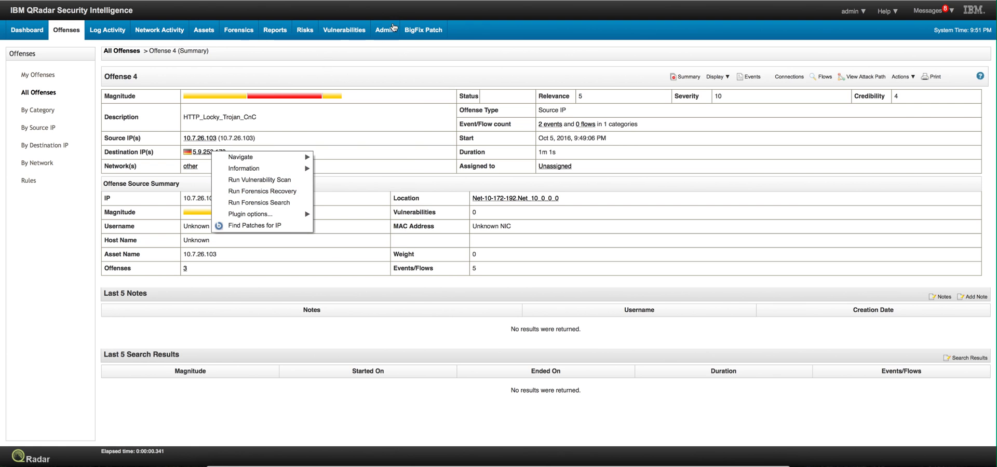
# Step: From Admin, show forensics case 'capture' holding suspicious_traffic.pcap in Case Management
pyautogui.click(385, 30)
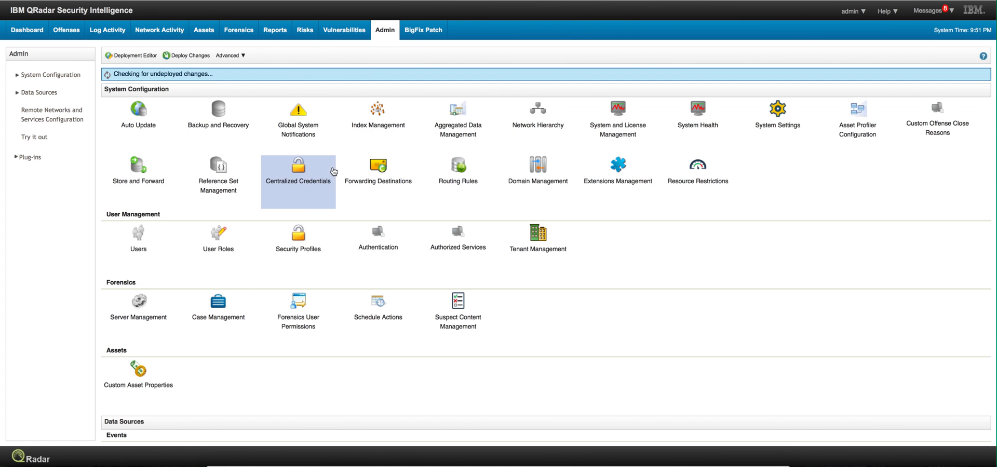
pyautogui.moveTo(218, 300)
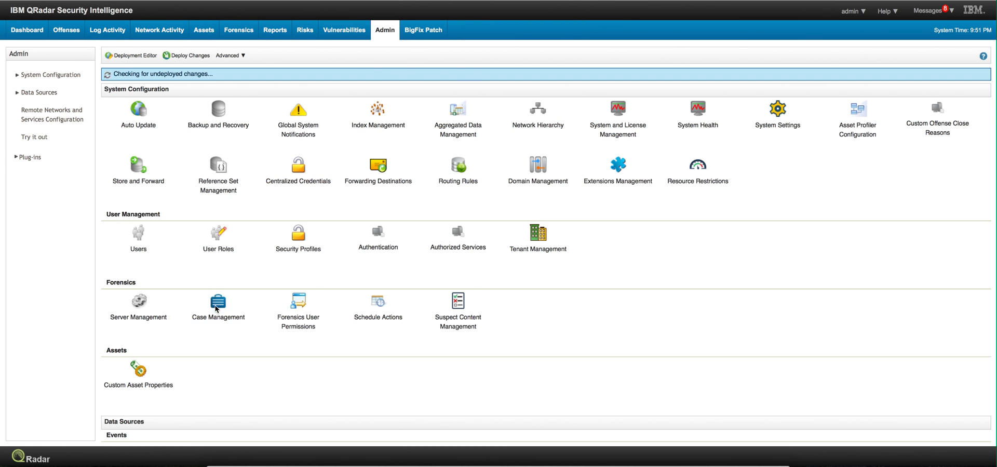
pyautogui.click(218, 301)
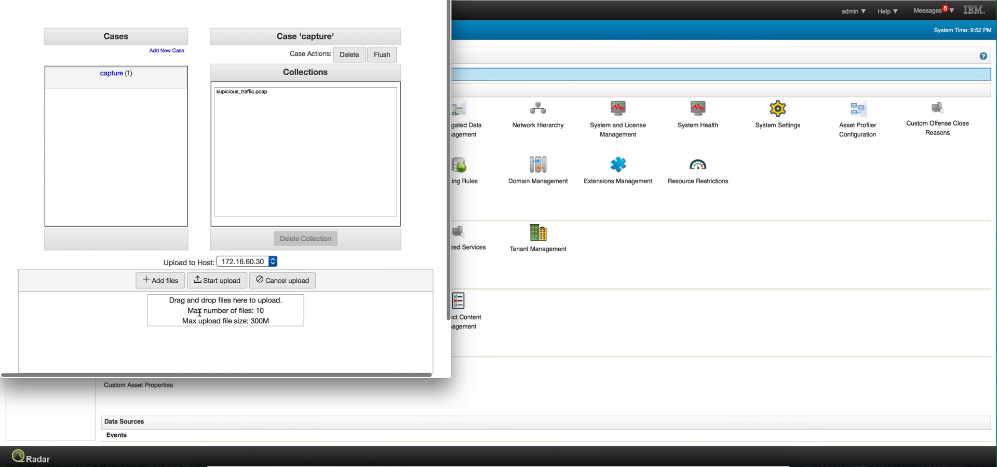
pyautogui.moveTo(115, 59)
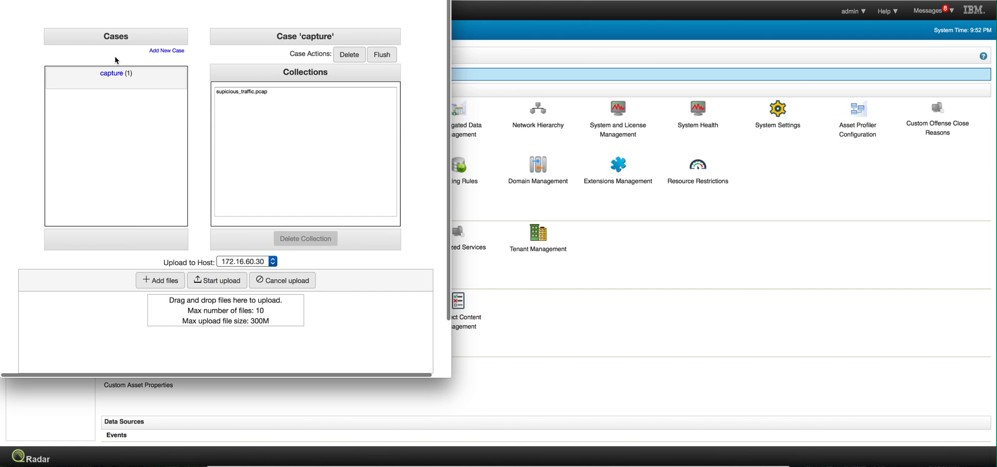
pyautogui.moveTo(116, 86)
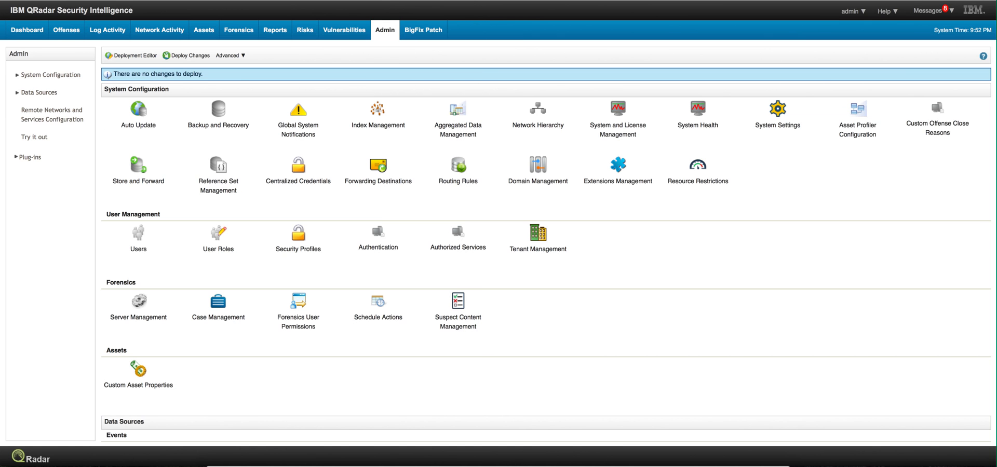
# Step: List the 10 HTTP documents of case 'capture' in Forensics search and select all of them
pyautogui.click(189, 56)
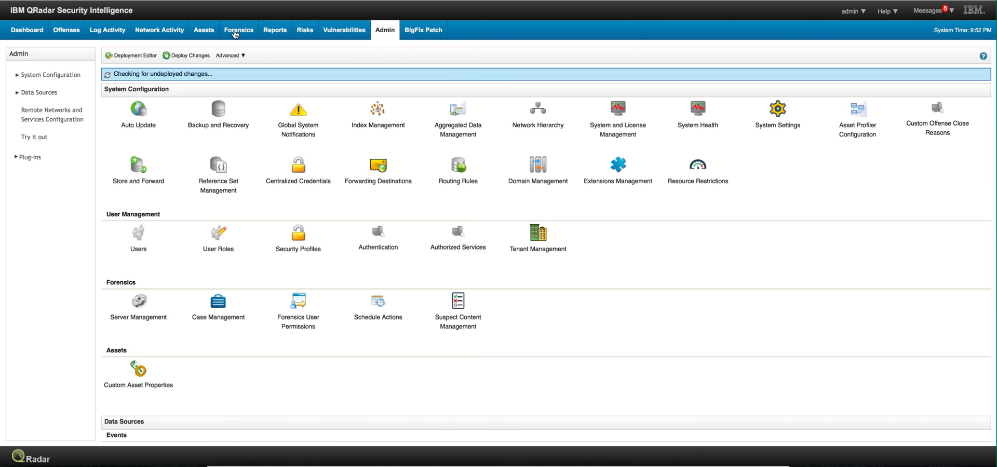
pyautogui.click(238, 30)
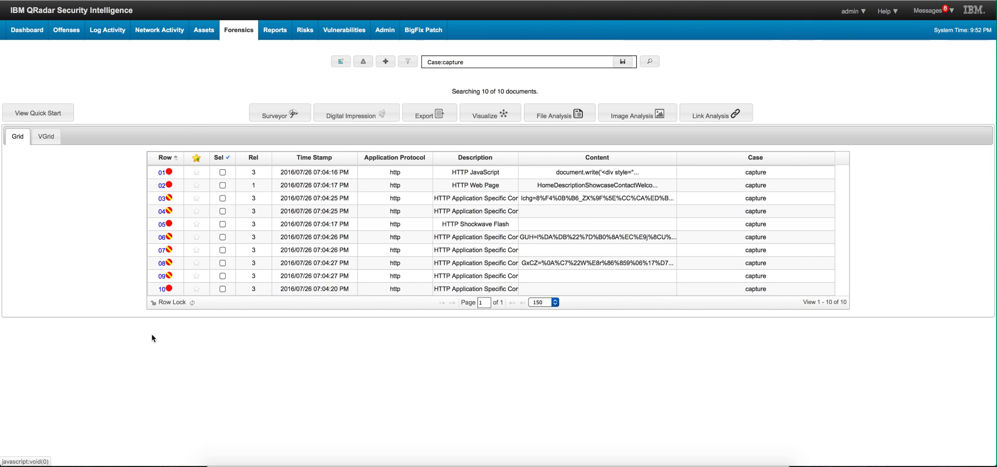
pyautogui.moveTo(172, 93)
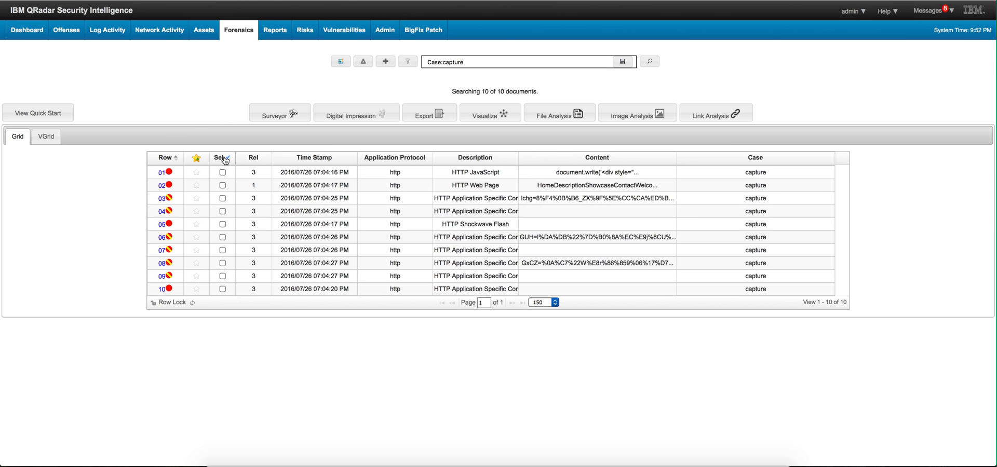
pyautogui.click(222, 158)
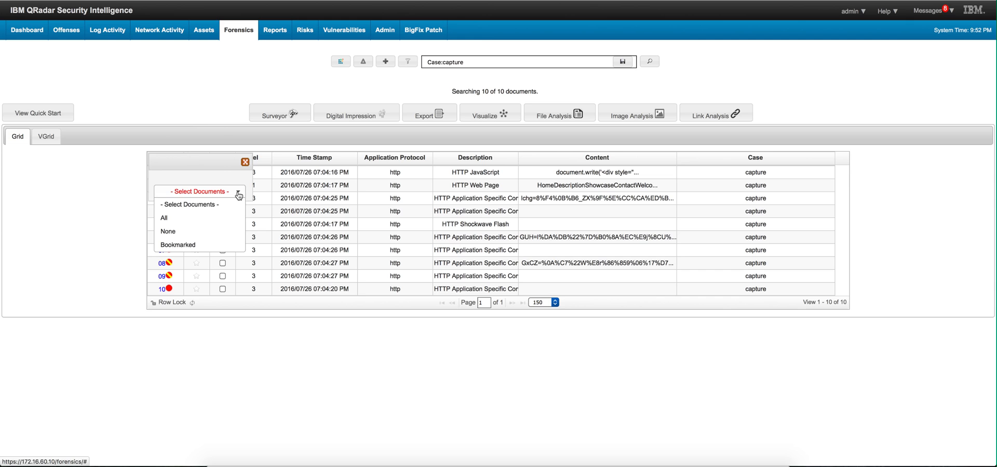
pyautogui.click(164, 218)
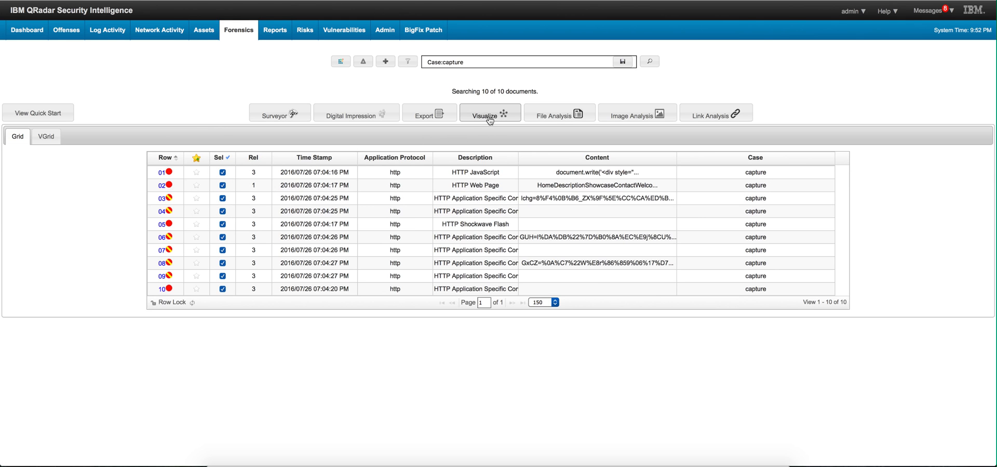
pyautogui.click(490, 113)
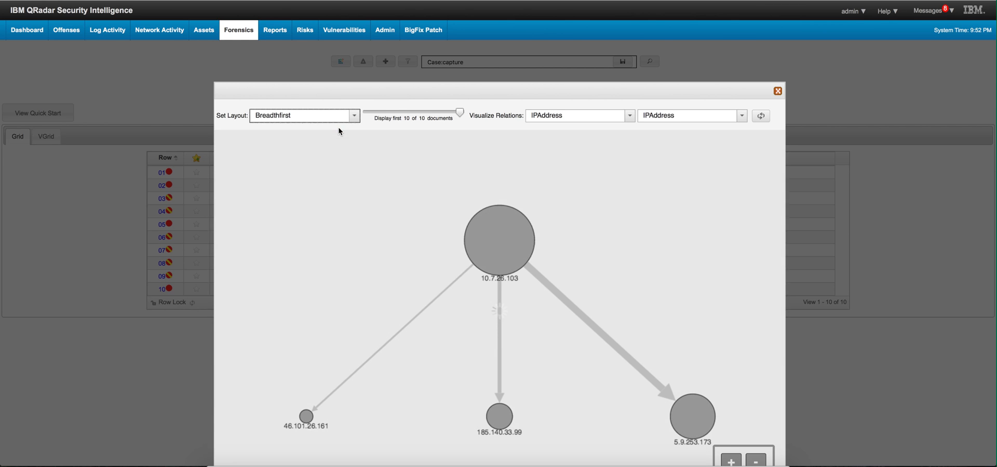
pyautogui.moveTo(470, 379)
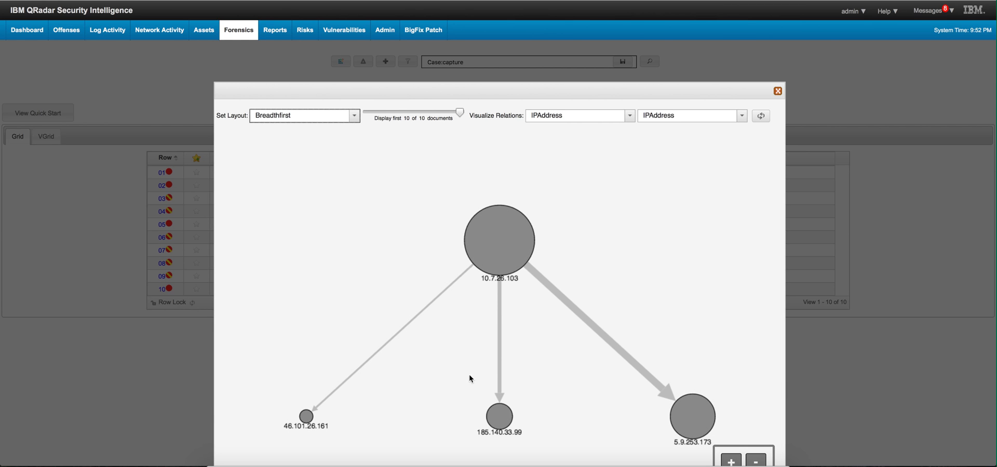
pyautogui.moveTo(526, 269)
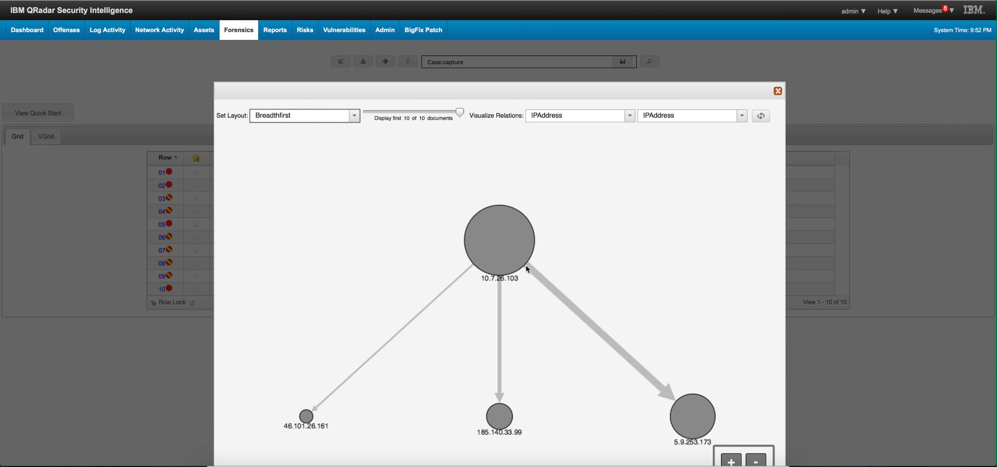
pyautogui.moveTo(685, 397)
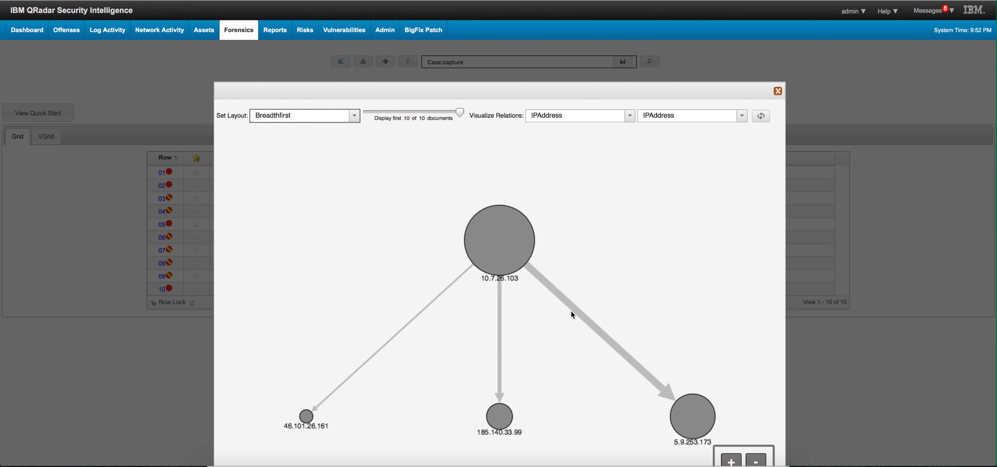
pyautogui.moveTo(580, 316)
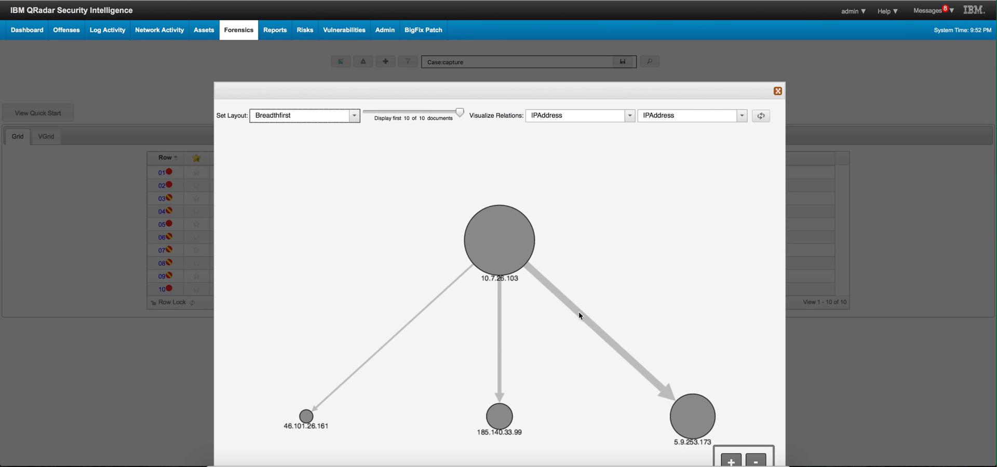
pyautogui.moveTo(494, 396)
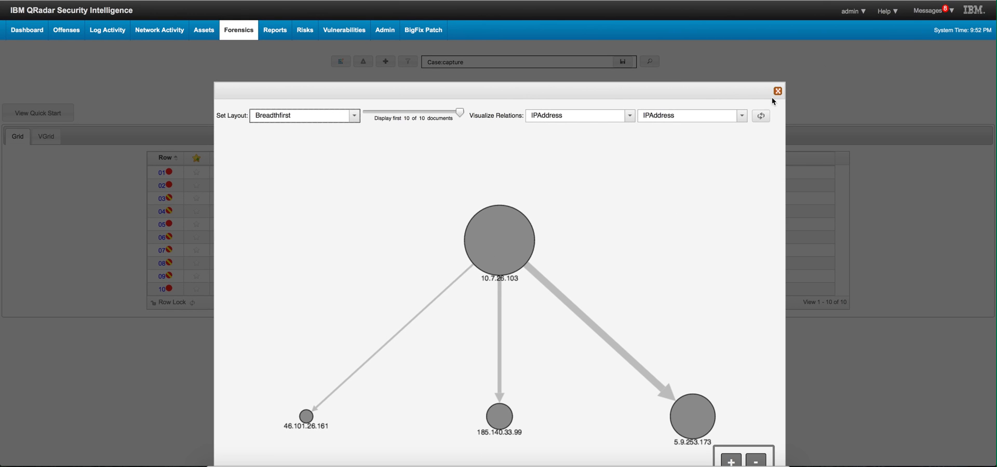
pyautogui.click(777, 90)
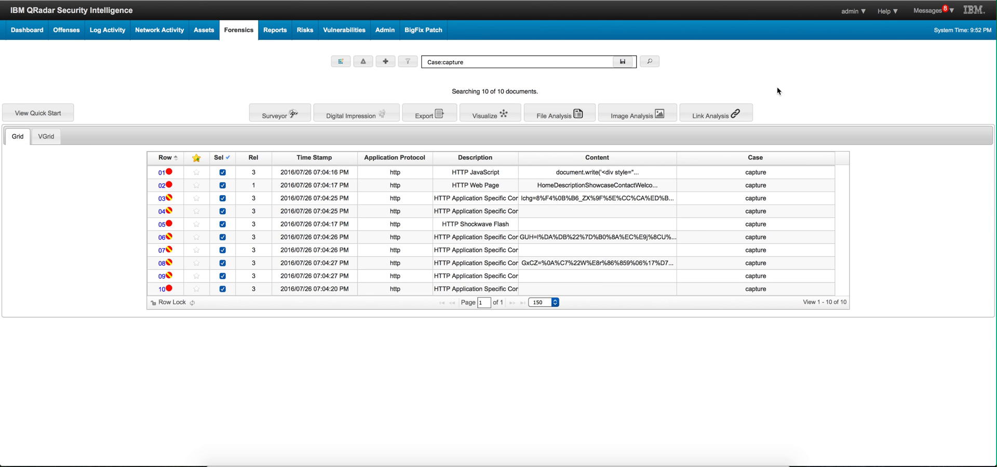
pyautogui.moveTo(279, 112)
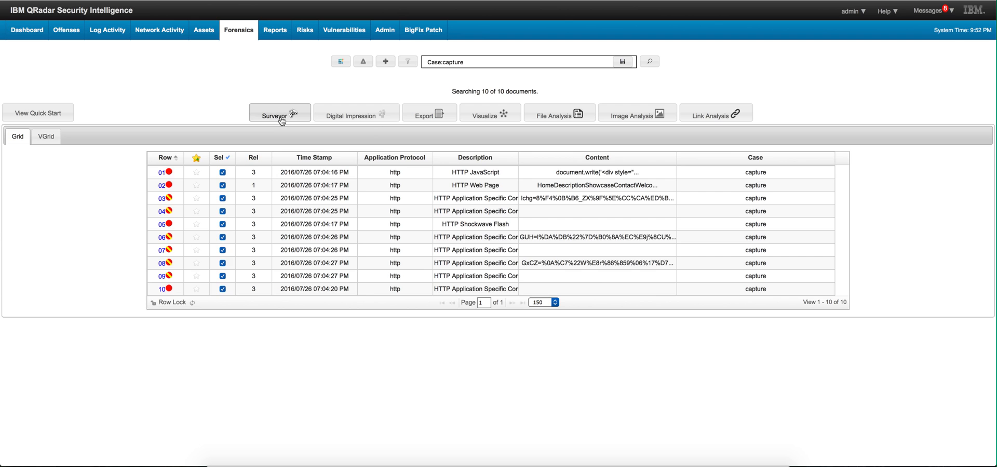
pyautogui.moveTo(280, 112)
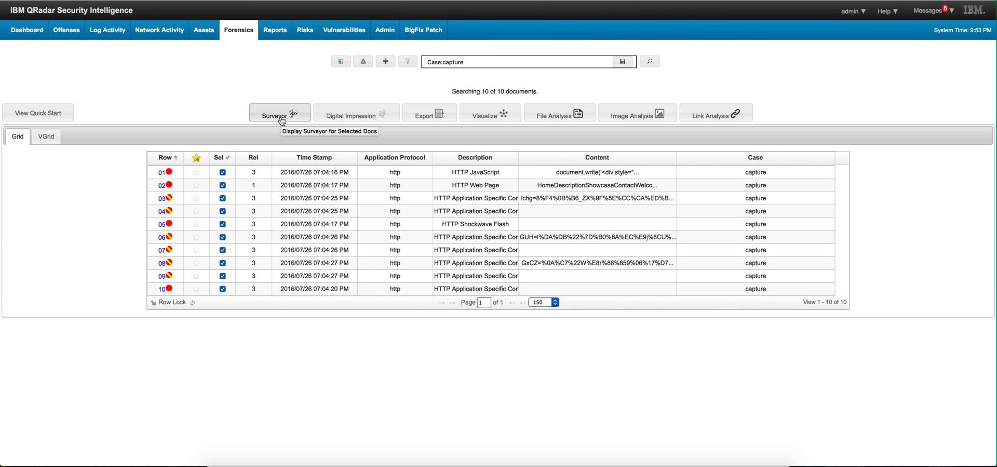
# Step: Survey the documents as a relevancy-sorted list and open the HTTP JavaScript custom.js document
pyautogui.click(275, 116)
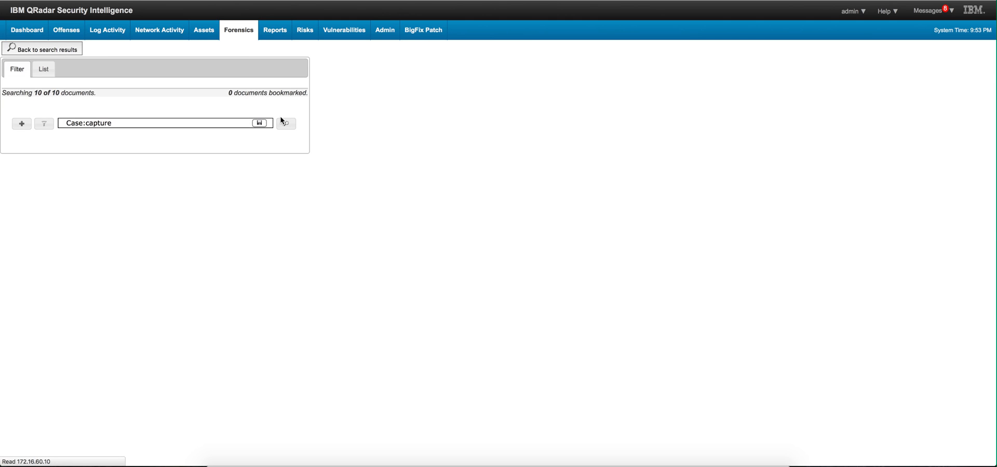
pyautogui.click(43, 73)
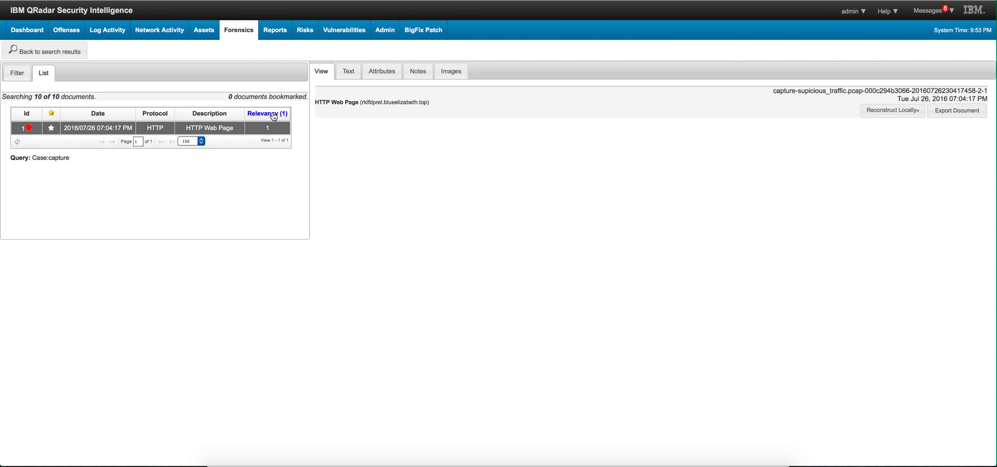
pyautogui.click(264, 113)
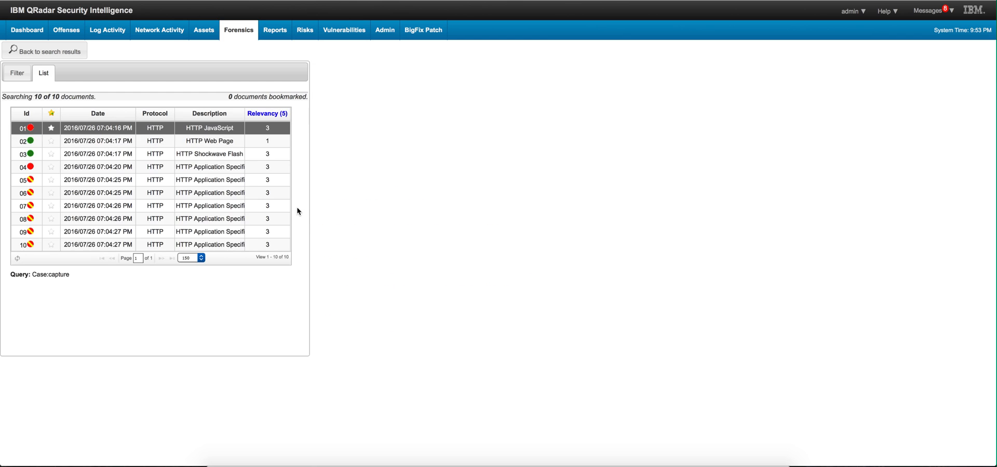
pyautogui.click(209, 128)
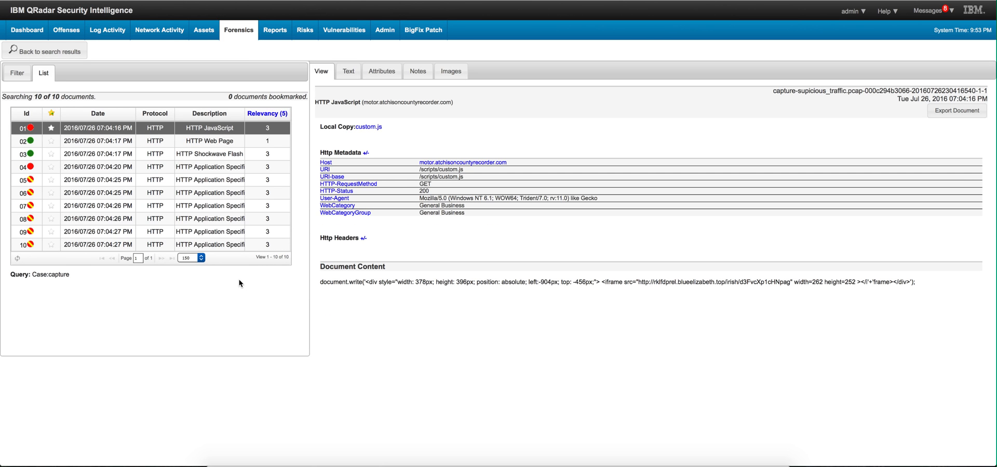
pyautogui.moveTo(82, 248)
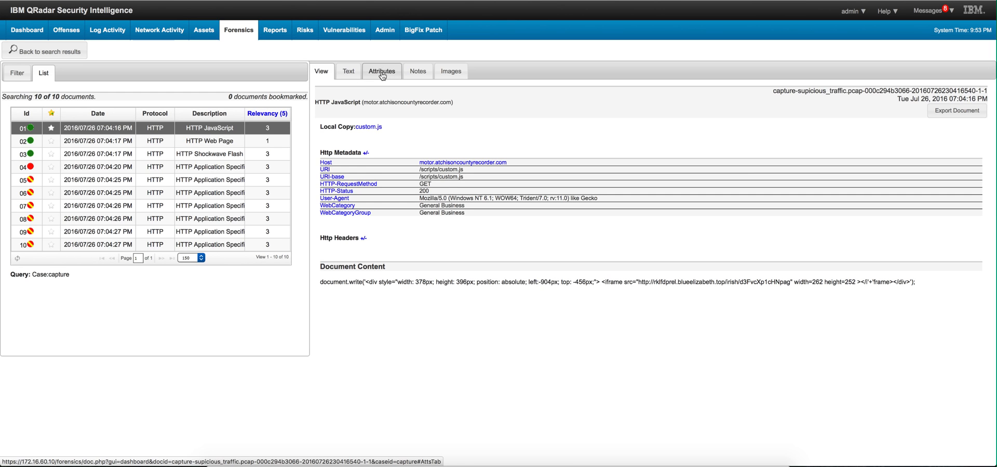
# Step: Show the JavaScript document's attributes: server 46.101.26.161:80, client 10.7.26.103, headers and hash
pyautogui.click(381, 71)
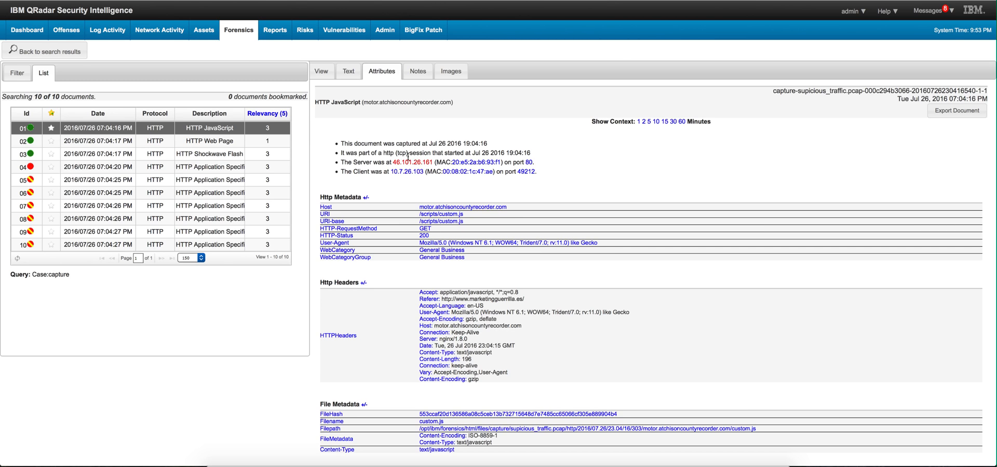
pyautogui.moveTo(508, 213)
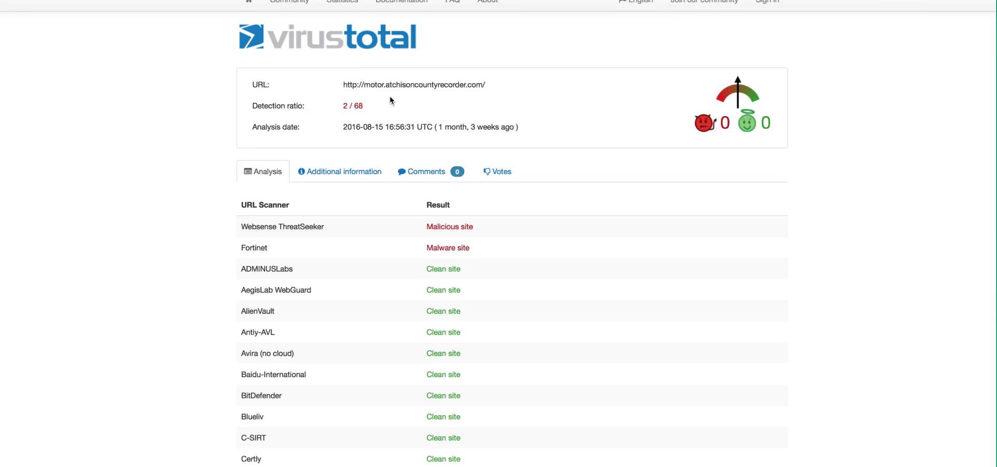
# Step: Scroll the VirusTotal report where 2 of 68 scanners flag motor.atchisoncountyrecorder.com
pyautogui.scroll(-3)
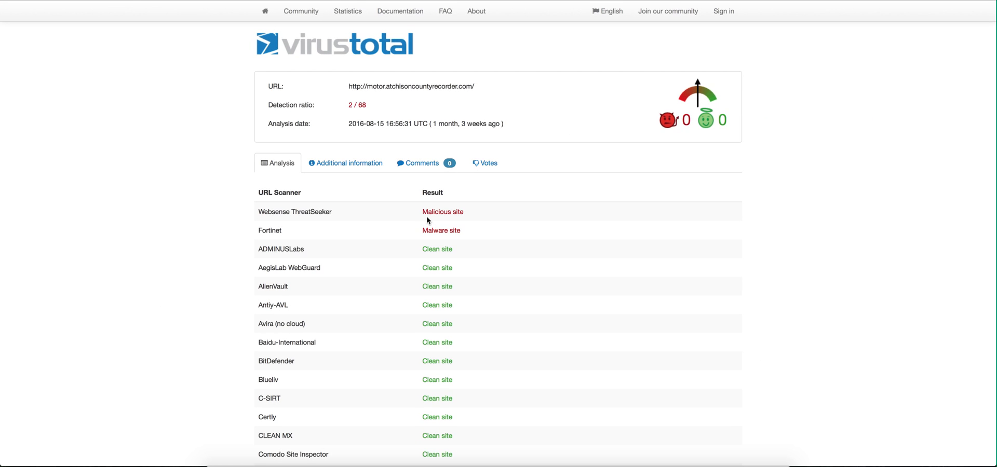
pyautogui.moveTo(281, 218)
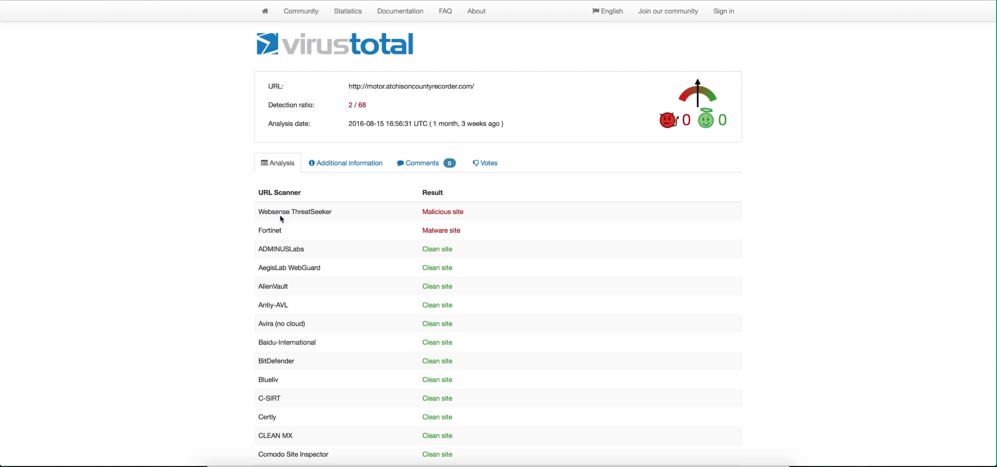
pyautogui.moveTo(225, 7)
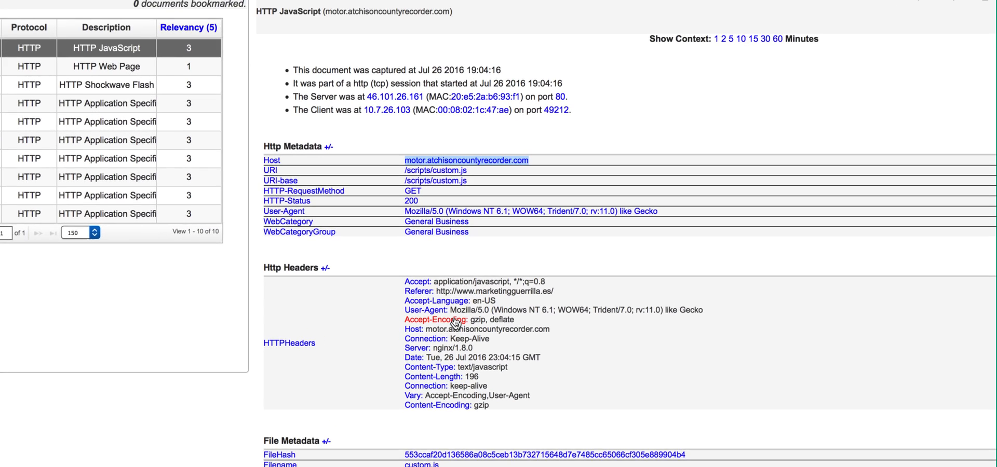
pyautogui.scroll(-3)
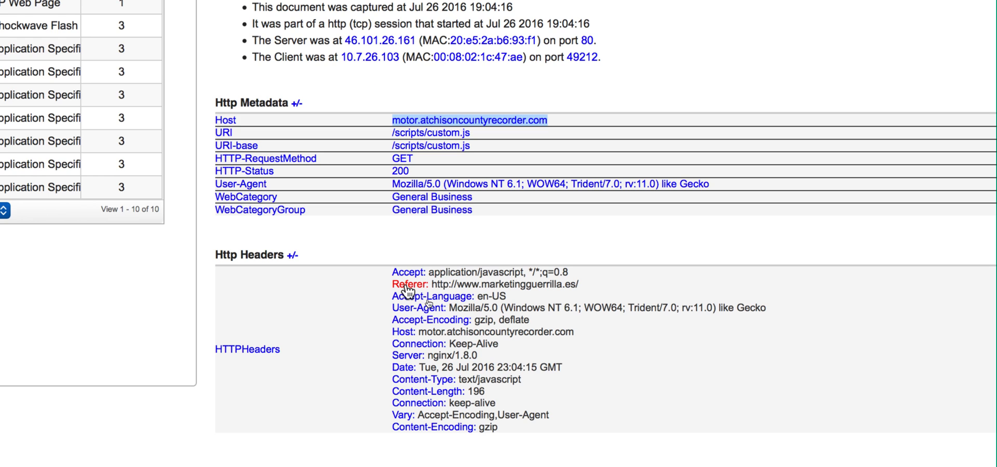
pyautogui.moveTo(520, 282)
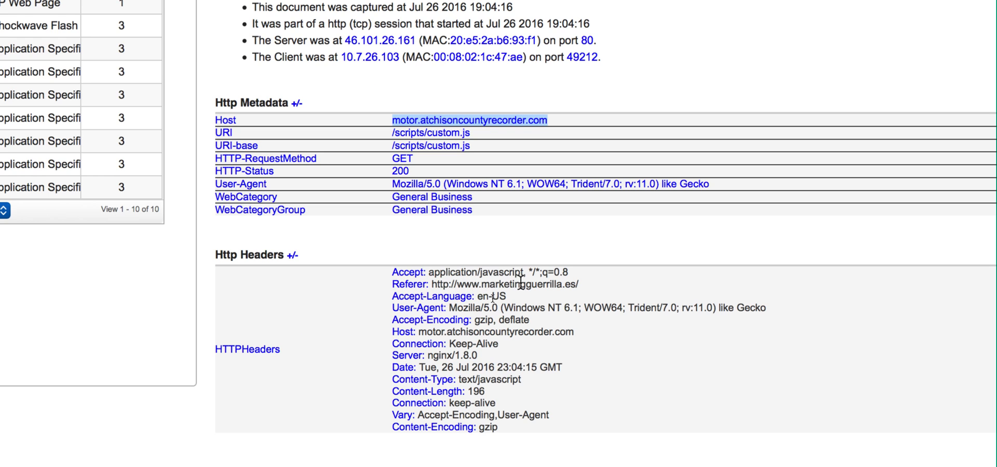
pyautogui.moveTo(585, 288)
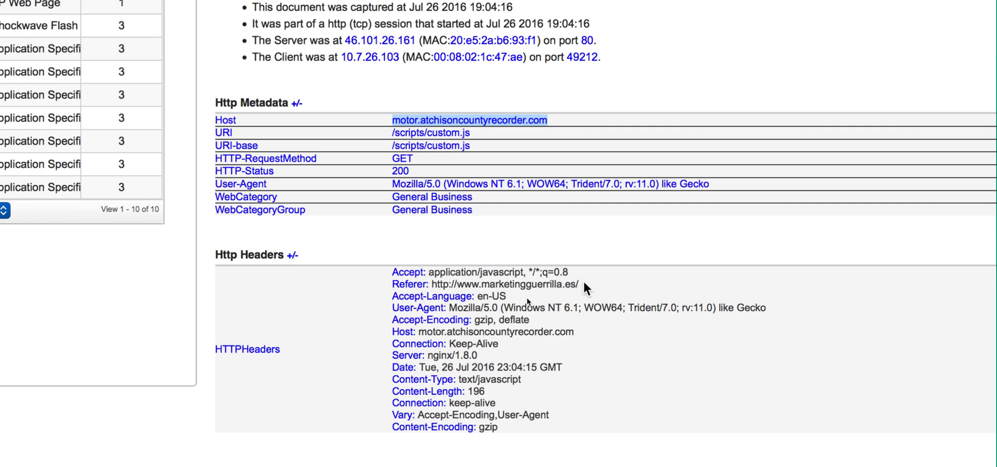
pyautogui.moveTo(567, 285)
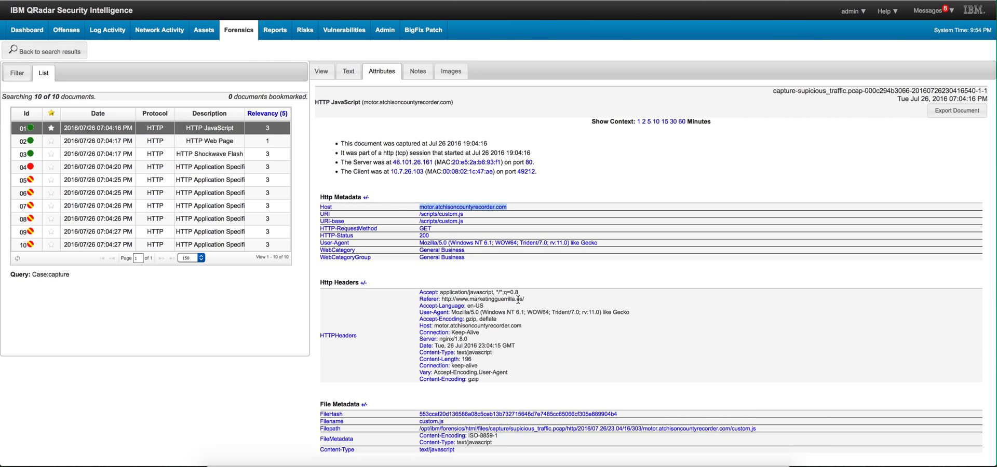
pyautogui.click(472, 299)
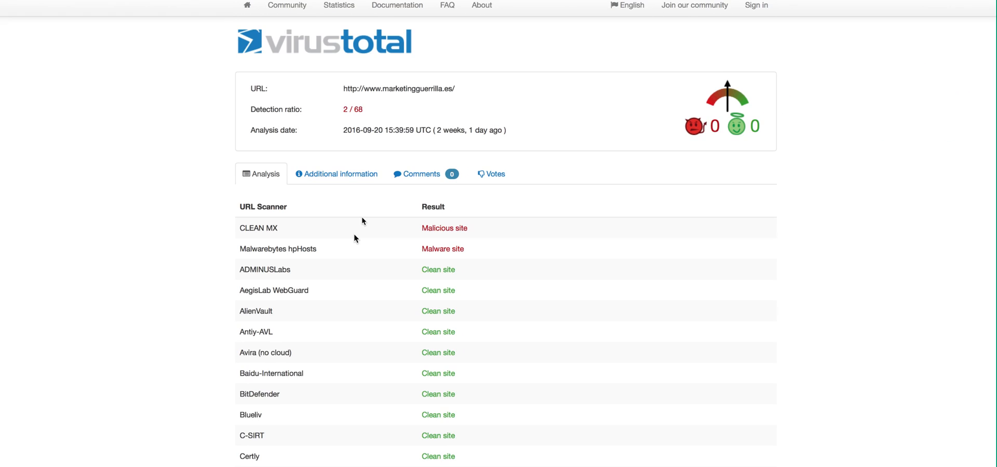
pyautogui.scroll(-3)
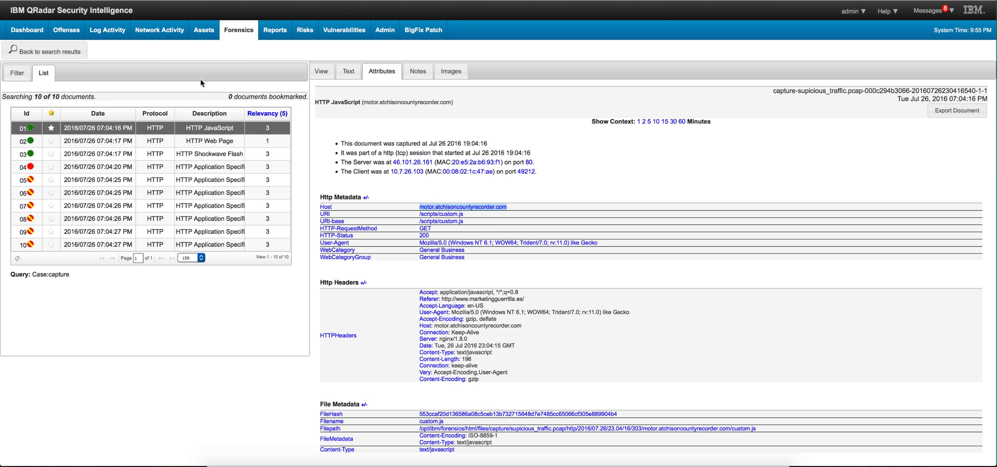
pyautogui.moveTo(399, 287)
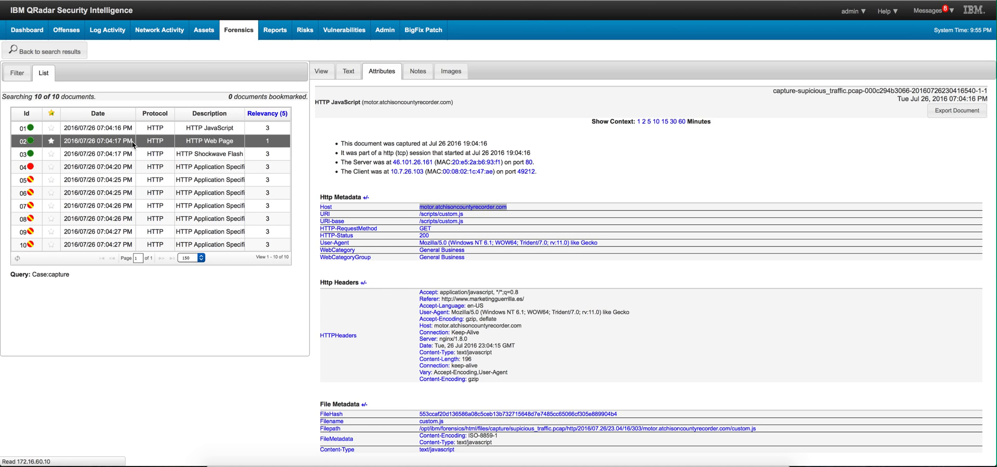
# Step: Show the HTTP Web Page document's attributes: Pratt page from rklfdprel.blueelizabeth.top, server 185.140.33.99
pyautogui.click(321, 71)
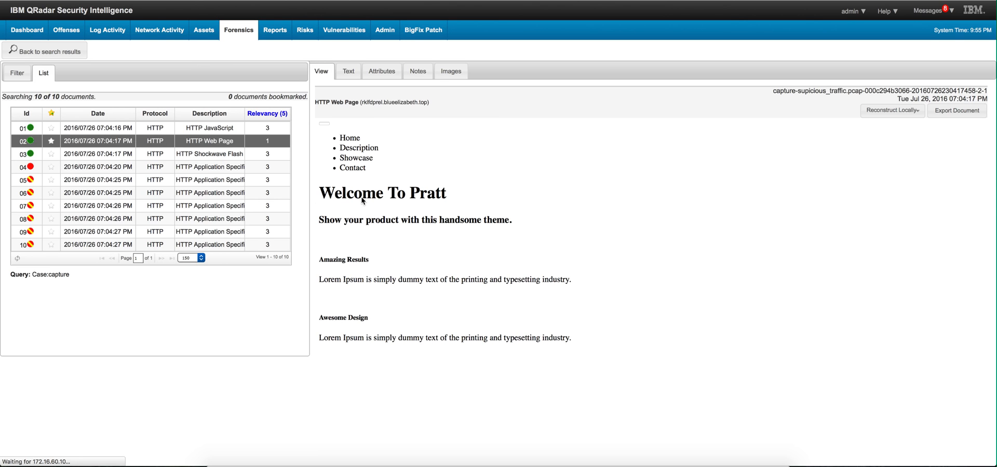
pyautogui.moveTo(478, 275)
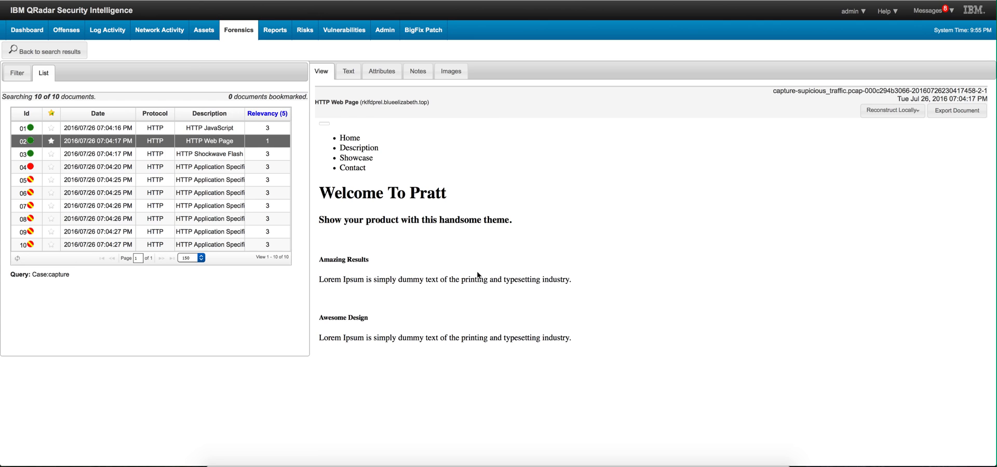
pyautogui.moveTo(464, 194)
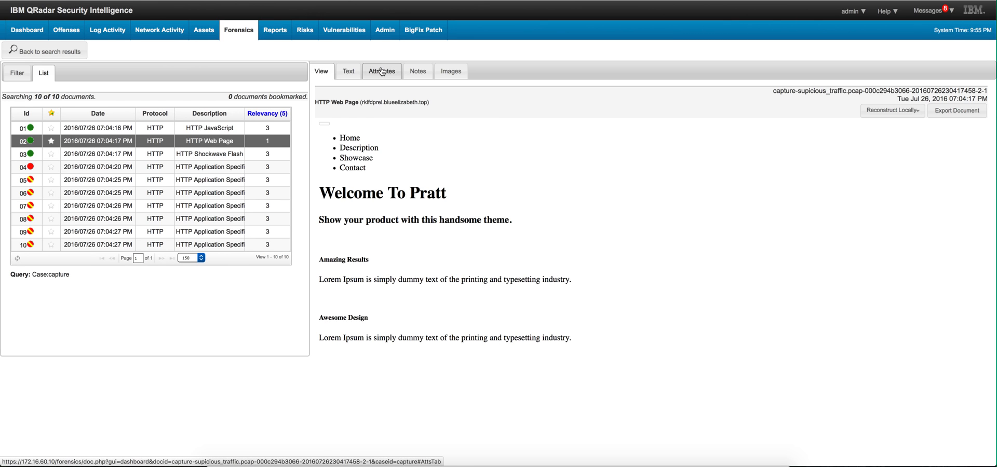
pyautogui.click(382, 71)
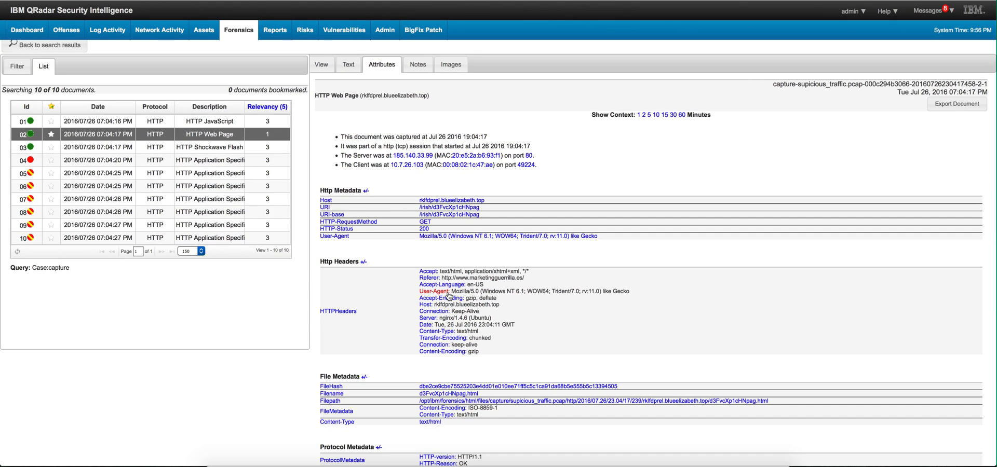
pyautogui.moveTo(448, 215)
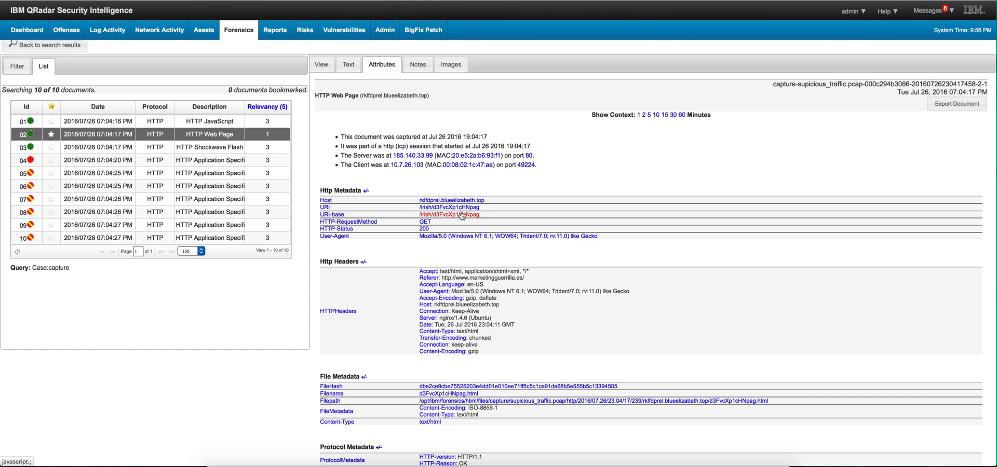
pyautogui.moveTo(433, 204)
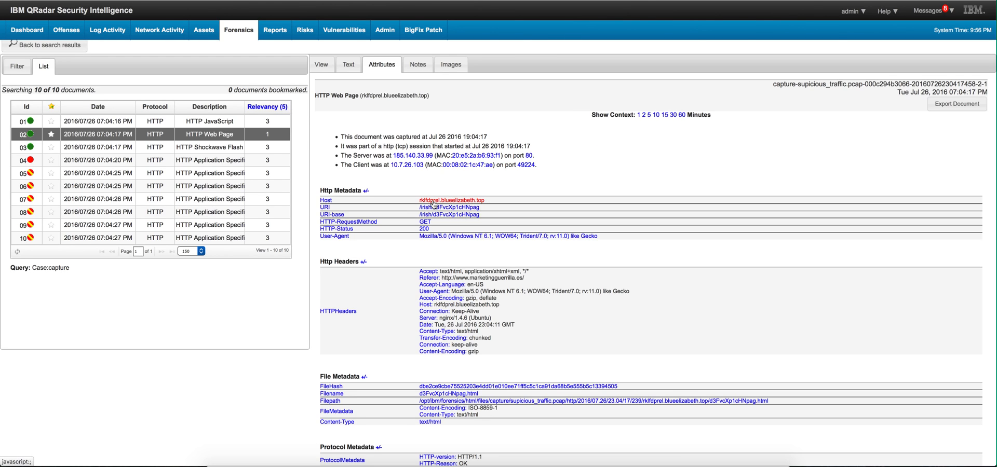
pyautogui.moveTo(408, 207)
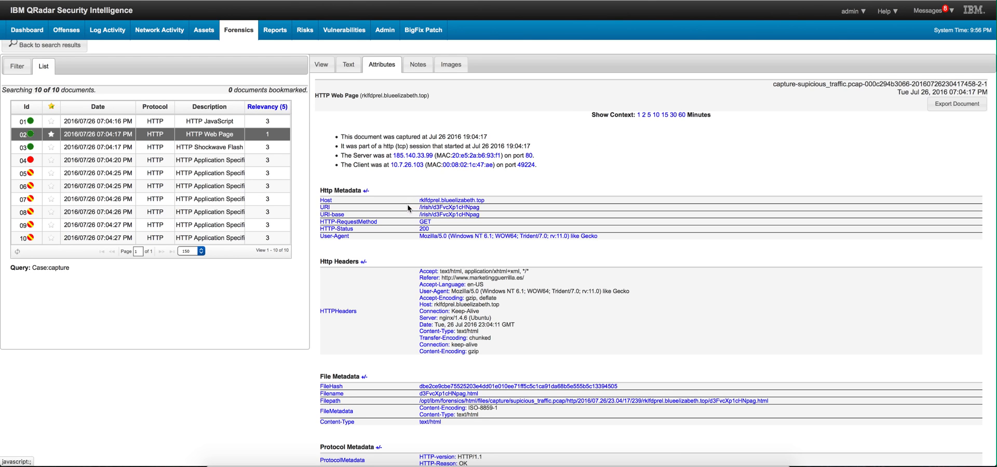
pyautogui.moveTo(408, 249)
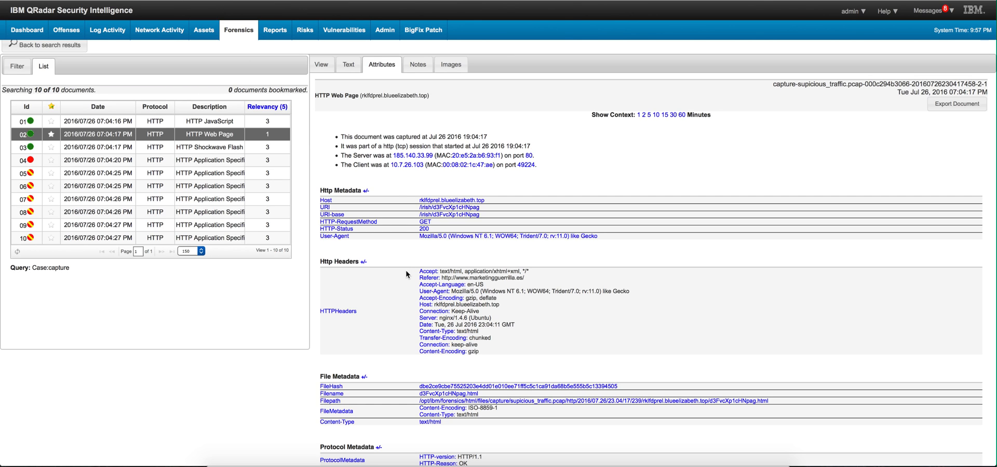
pyautogui.moveTo(484, 288)
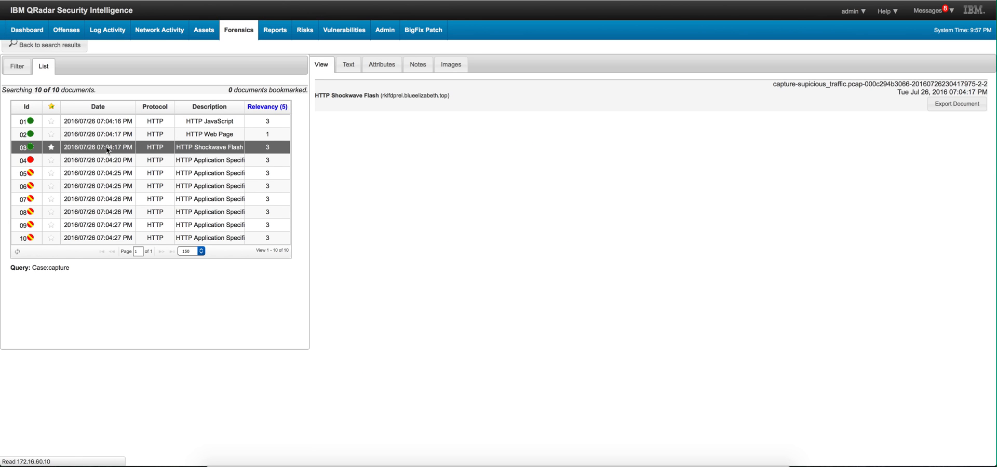
pyautogui.moveTo(255, 144)
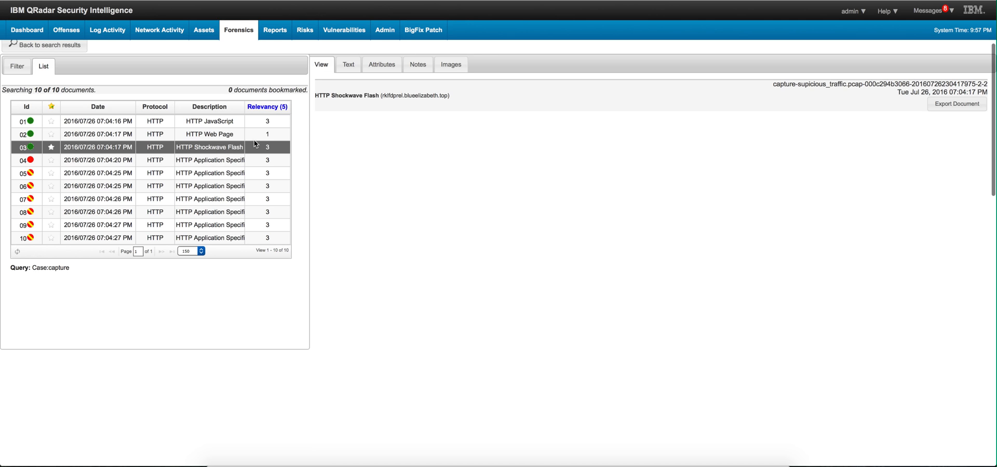
# Step: Show the HTTP Shockwave Flash document's attributes: c2xwaG93cmo.swf from rklfdprel.blueelizabeth.top
pyautogui.click(381, 64)
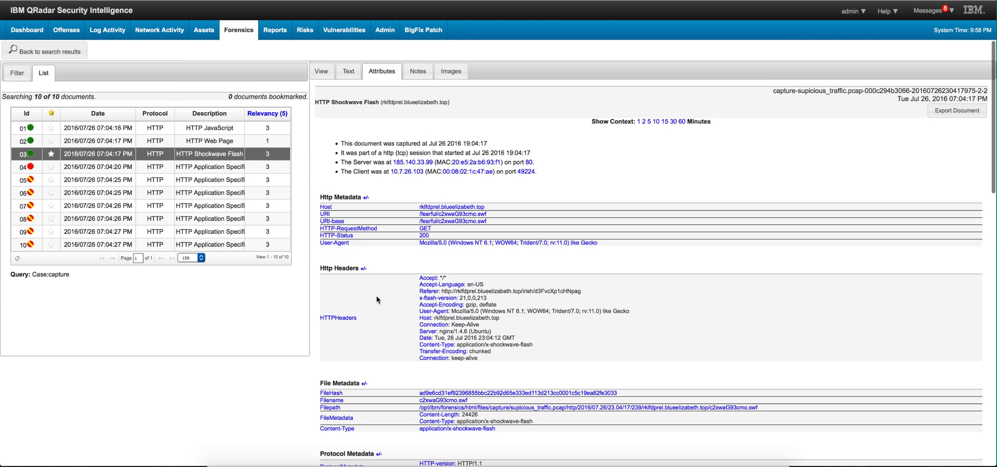
pyautogui.moveTo(237, 155)
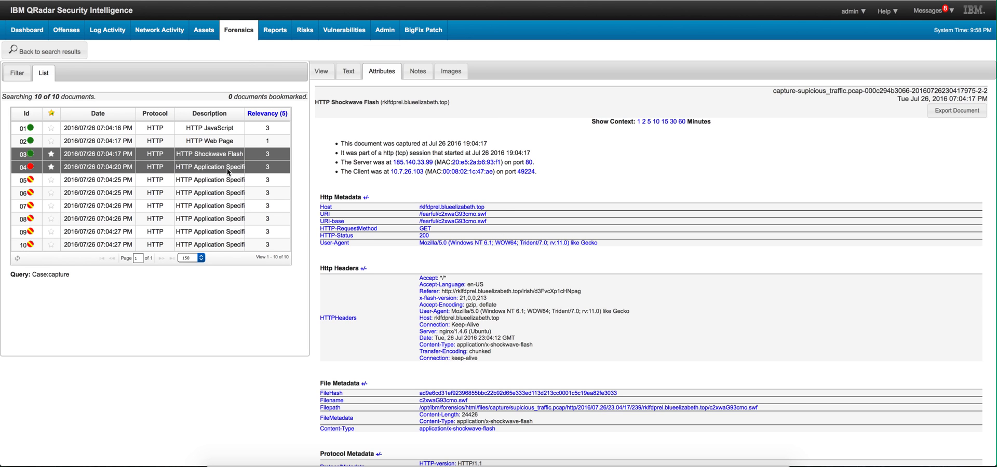
# Step: Show the octet-stream download /born/pencil-chair-28813066 from rklfdprel.blueelizabeth.top and its attributes
pyautogui.click(210, 166)
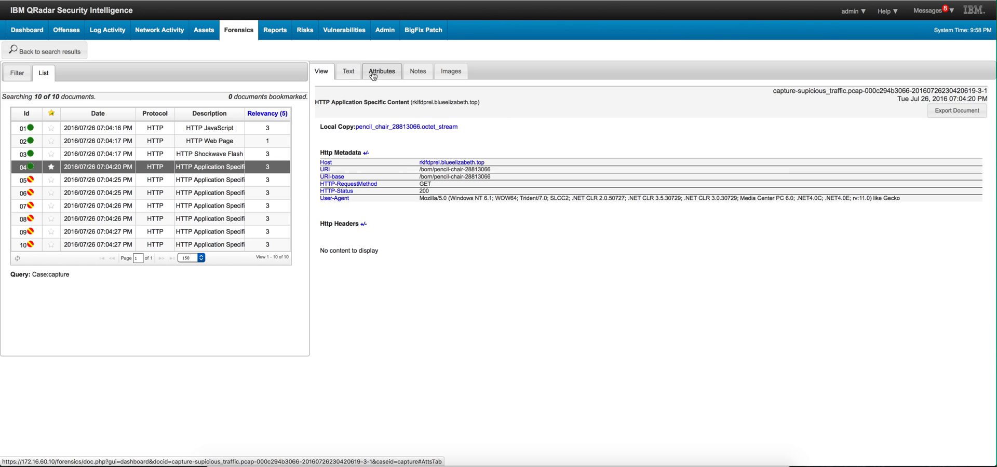
pyautogui.click(382, 70)
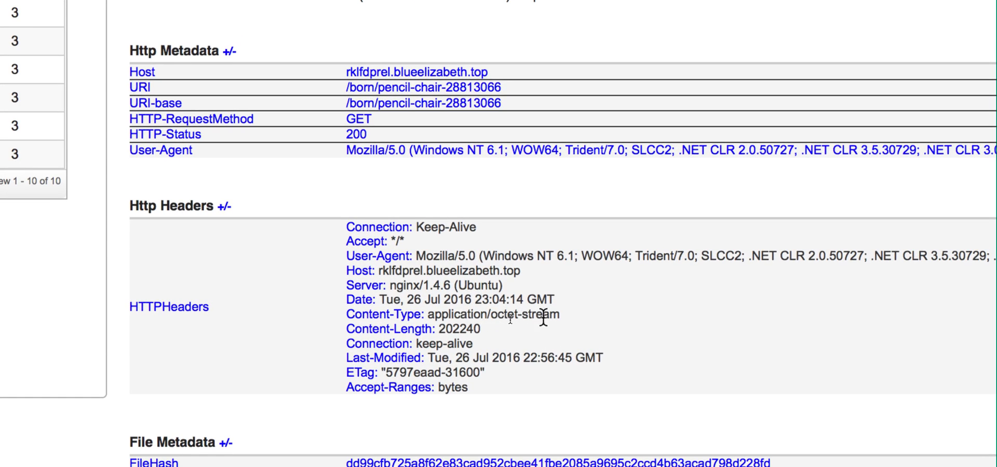
pyautogui.moveTo(533, 321)
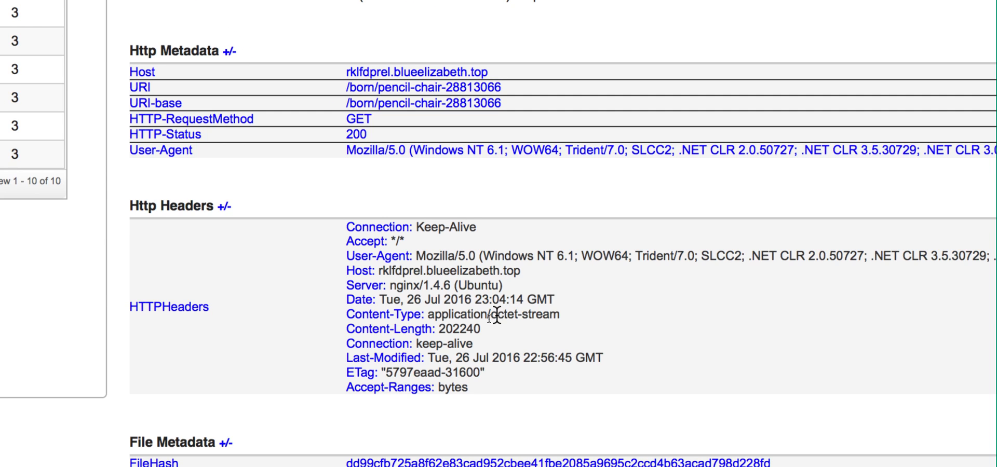
pyautogui.moveTo(493, 314)
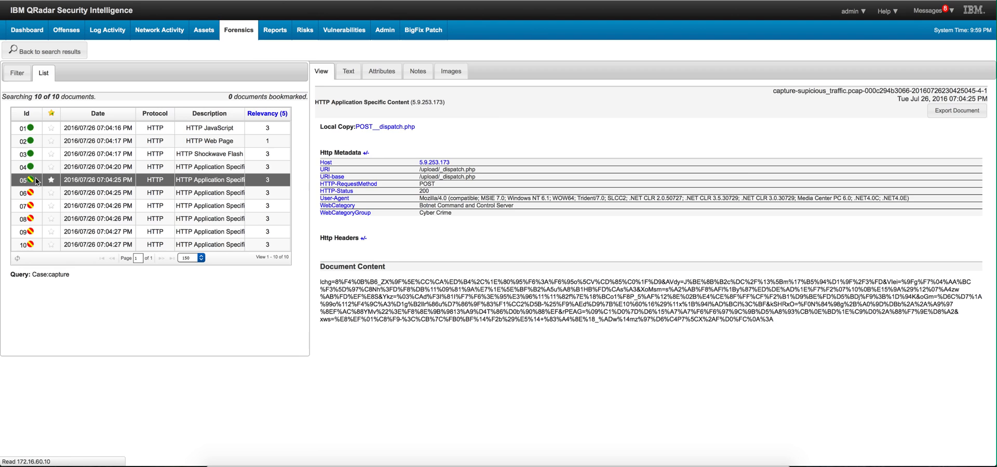
pyautogui.moveTo(309, 252)
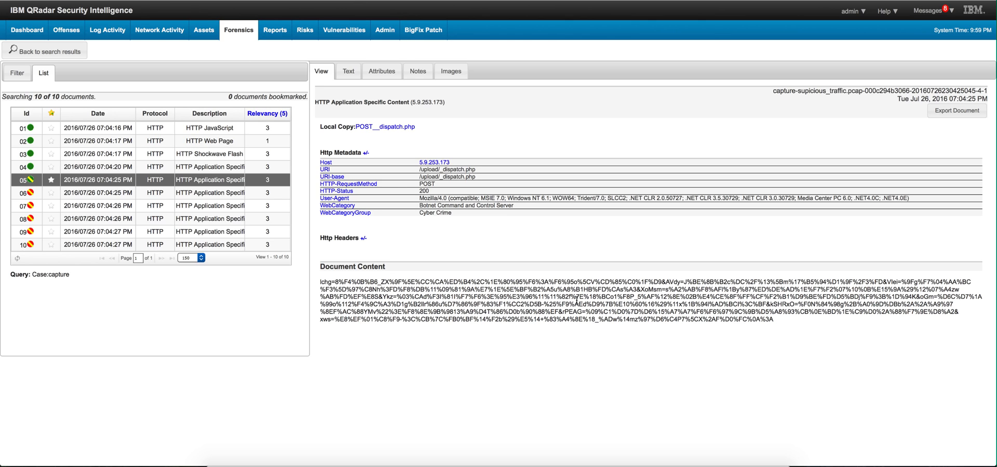
pyautogui.moveTo(383, 83)
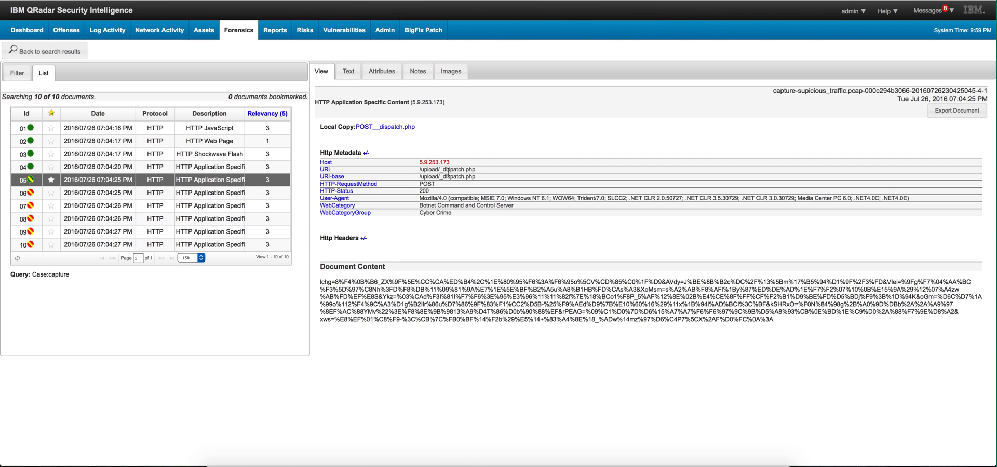
pyautogui.moveTo(420, 169)
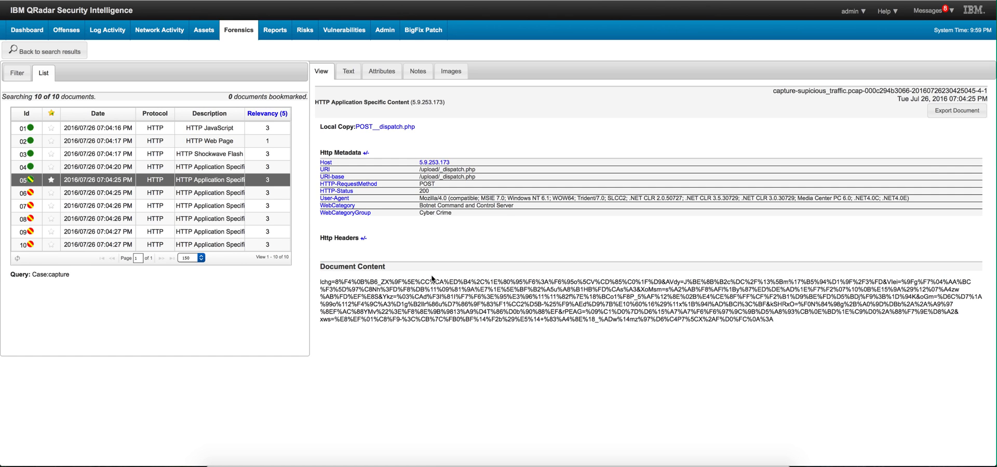
pyautogui.moveTo(390, 91)
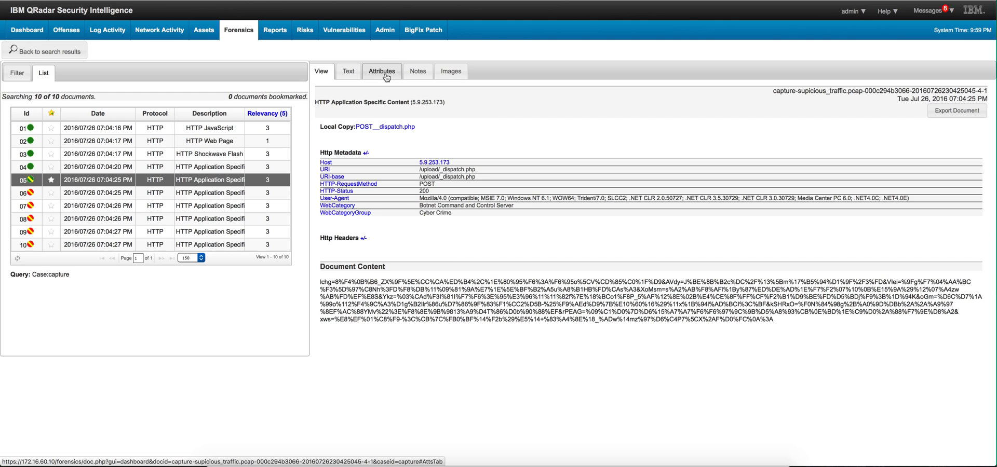
pyautogui.click(381, 71)
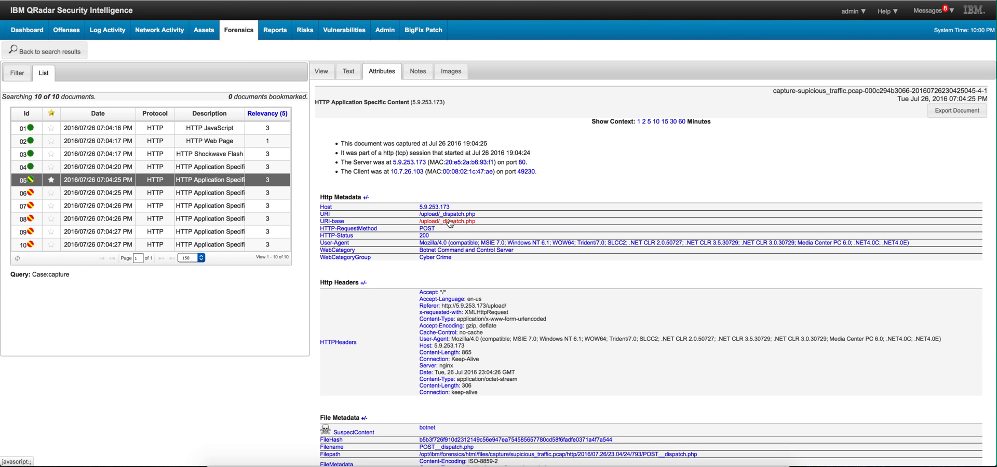
pyautogui.moveTo(448, 220)
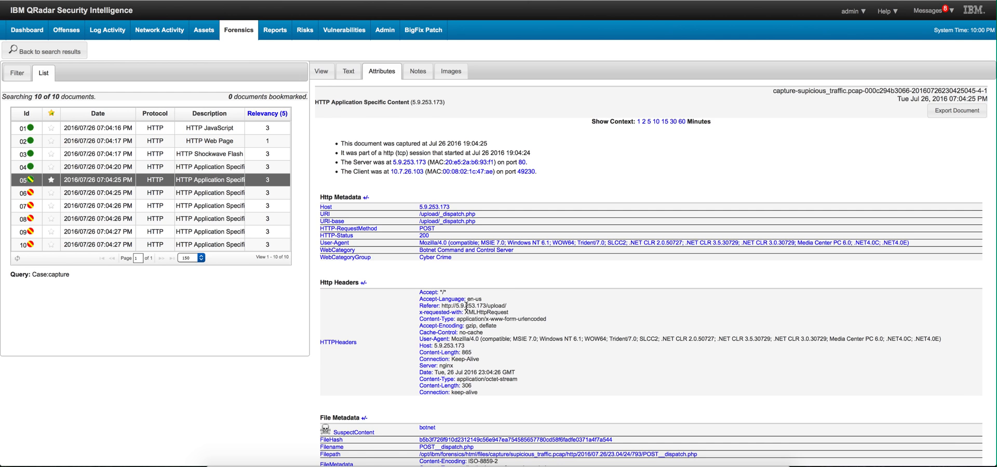
pyautogui.scroll(-3)
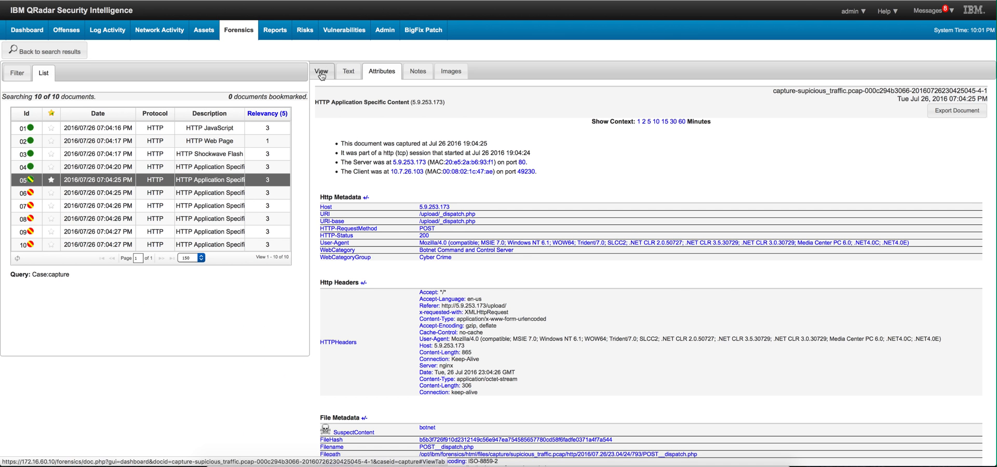
pyautogui.click(320, 70)
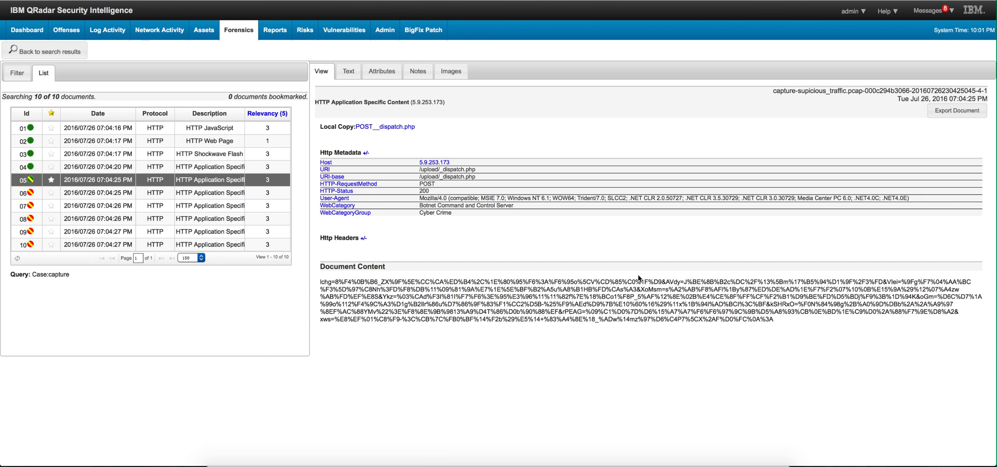
pyautogui.doubleClick(731, 319)
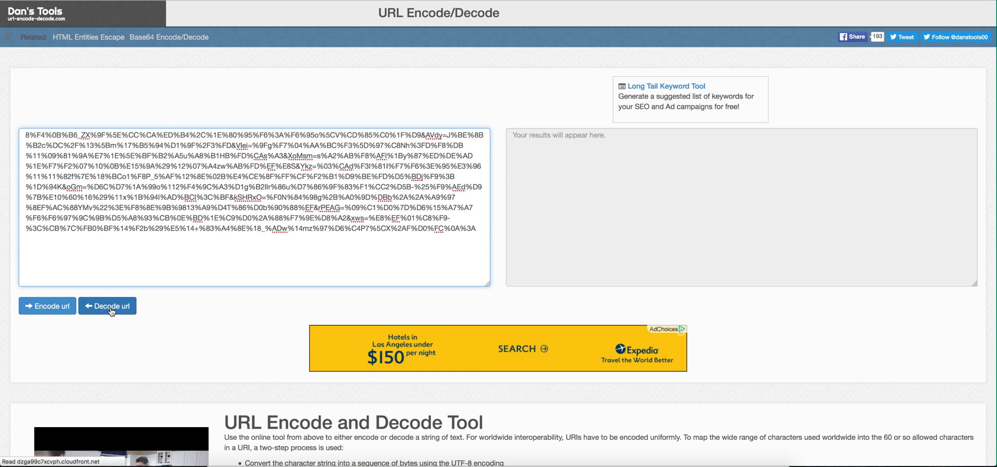
# Step: Decode the pasted POST body, revealing garbled binary, and dismiss the share prompt
pyautogui.click(107, 306)
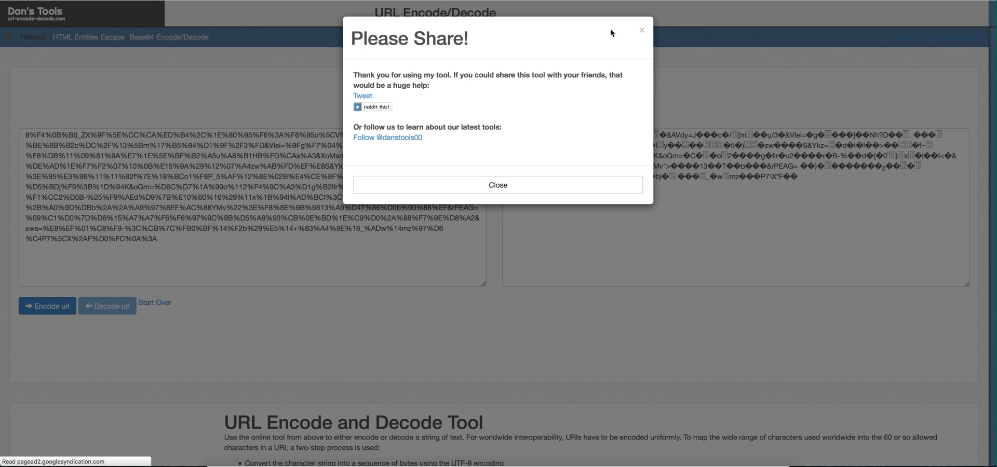
pyautogui.click(497, 184)
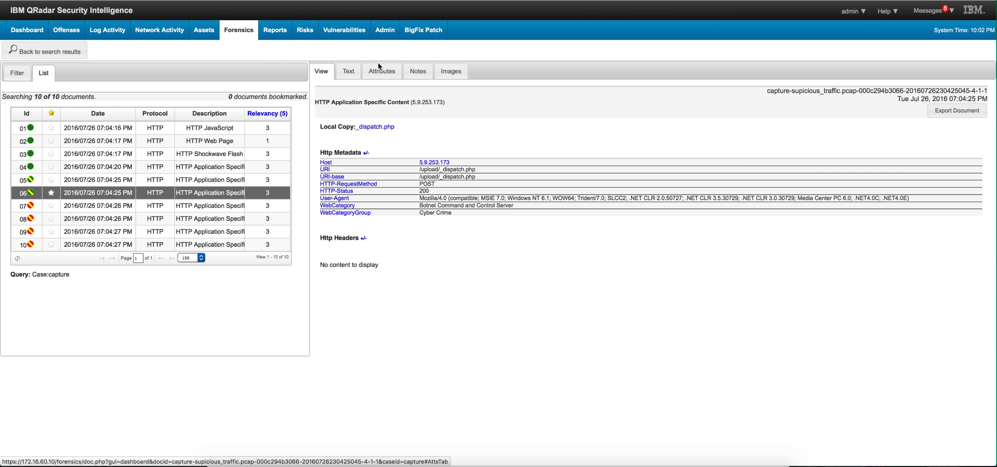
# Step: Review the second _dispatch.php POST's attributes: server 5.9.253.173 in Germany, client 10.7.26.103, headers and file hash
pyautogui.click(382, 71)
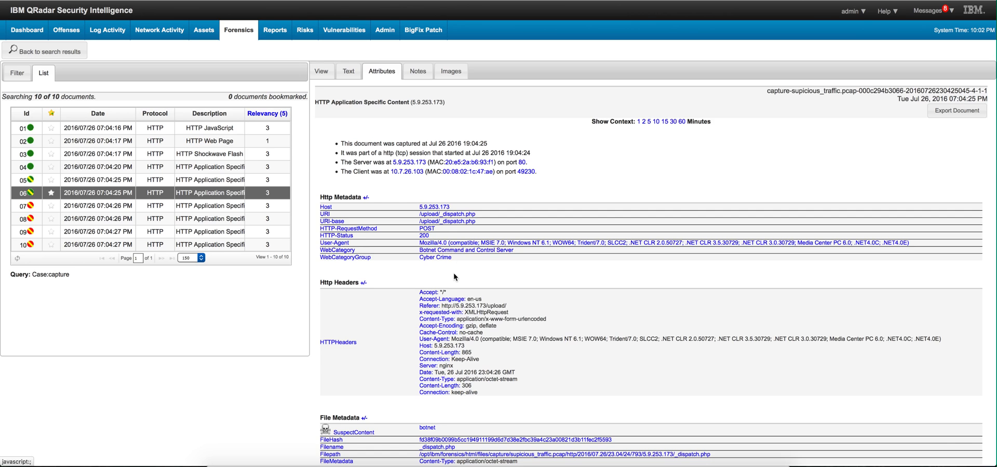
pyautogui.scroll(-3)
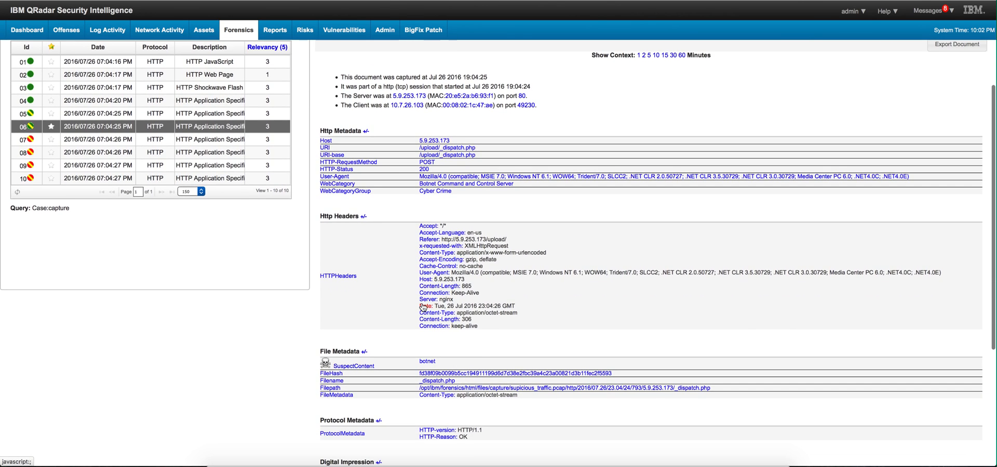
pyautogui.moveTo(445, 288)
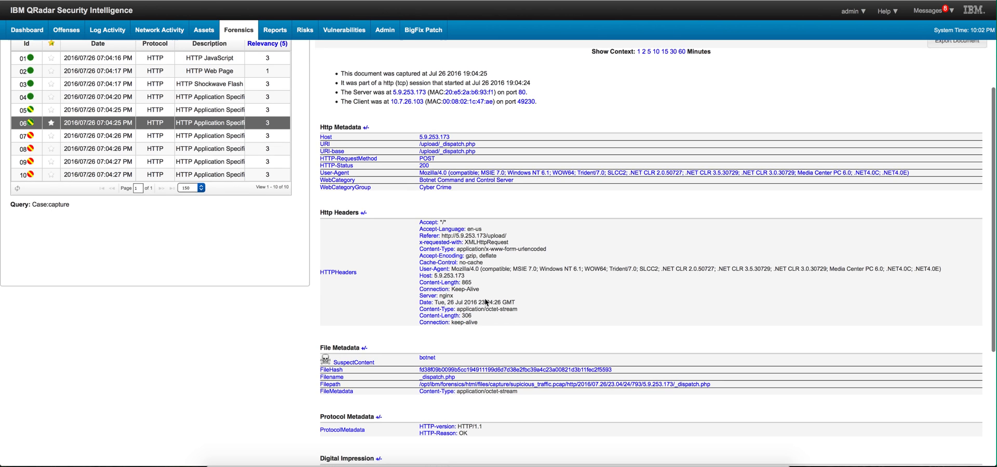
pyautogui.scroll(-3)
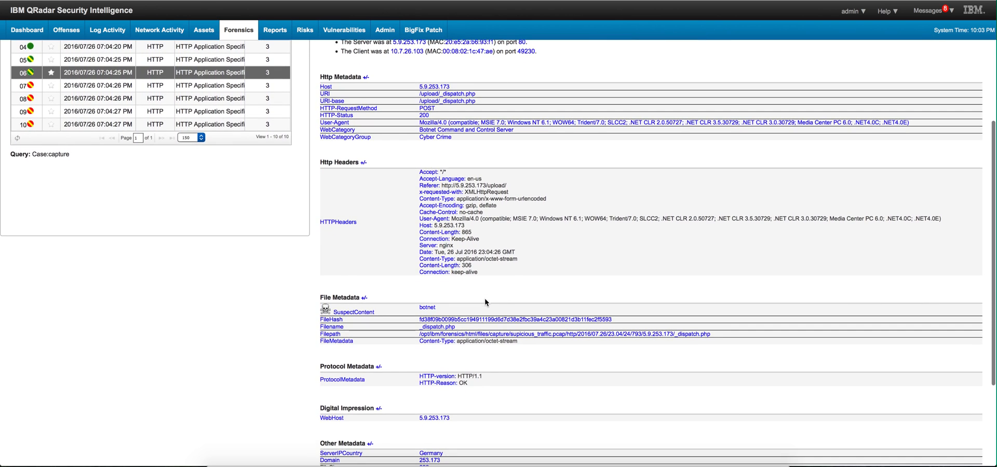
pyautogui.moveTo(499, 348)
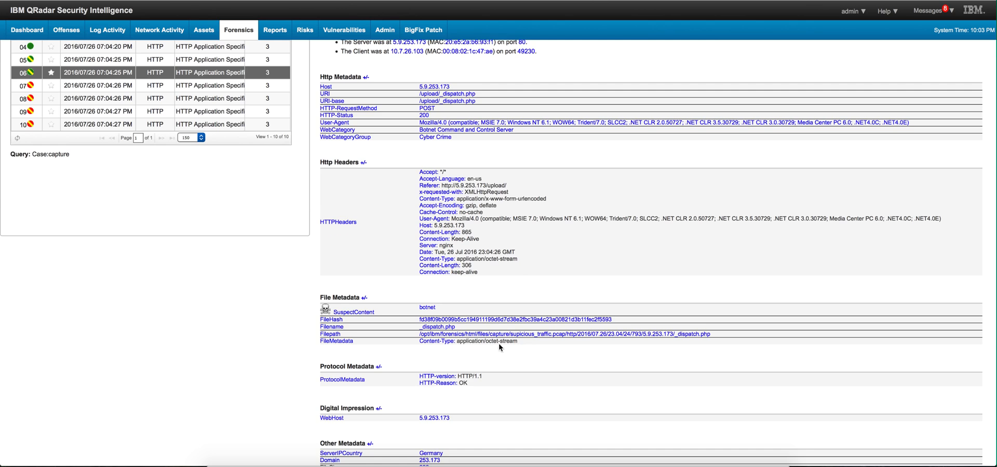
pyautogui.moveTo(507, 348)
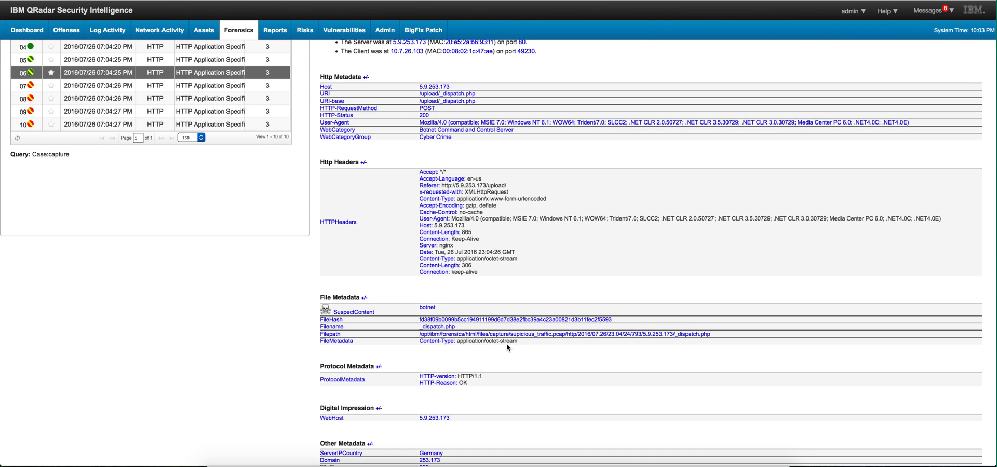
pyautogui.moveTo(364, 317)
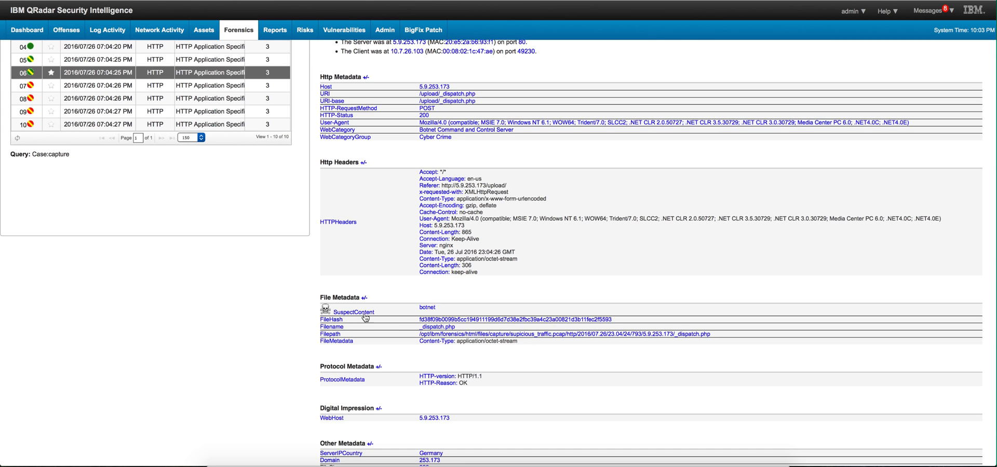
pyautogui.moveTo(326, 318)
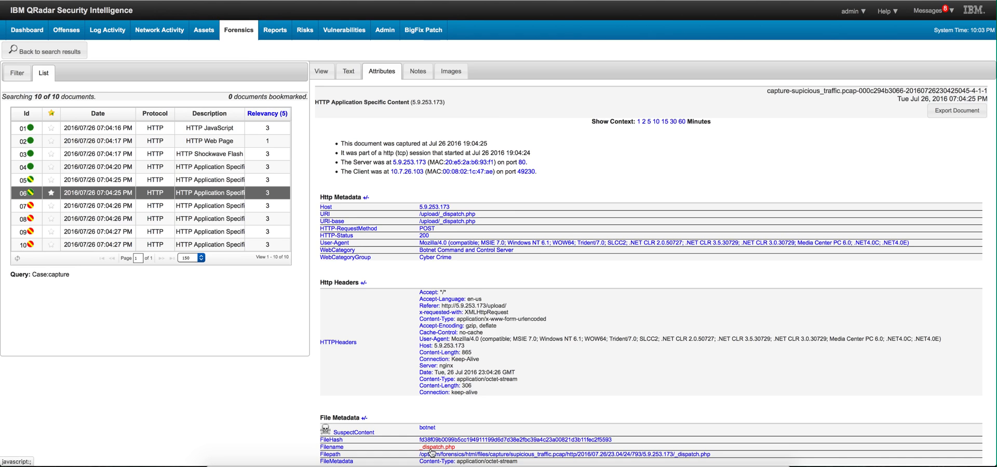
pyautogui.moveTo(431, 306)
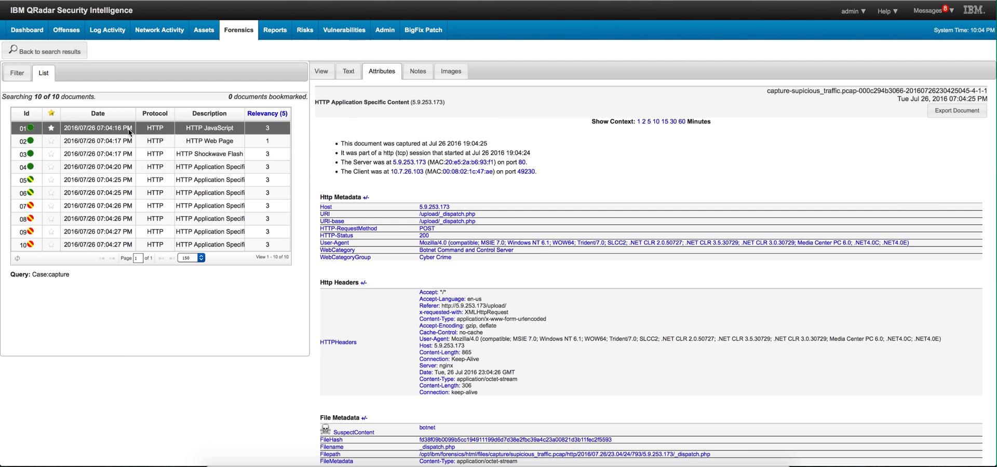
# Step: Return to the HTTP JavaScript document custom.js from motor.atchisoncountyrecorder.com
pyautogui.click(321, 70)
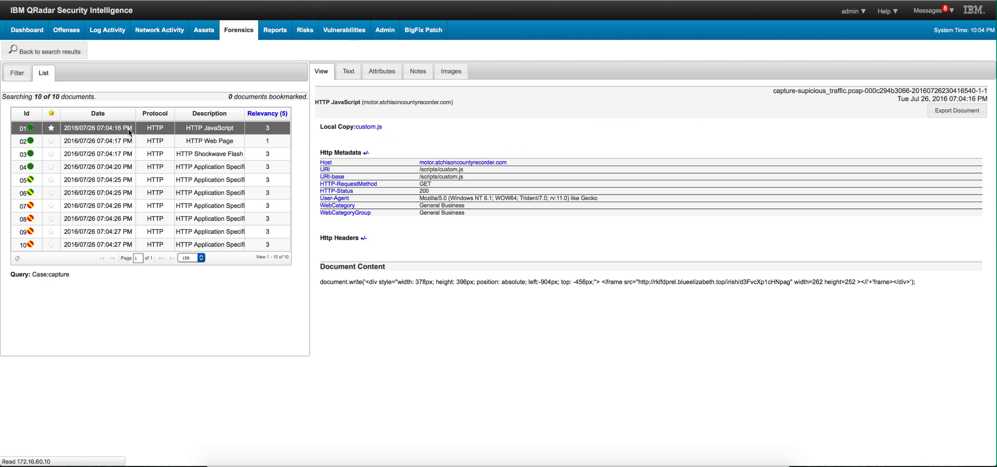
pyautogui.moveTo(129, 131)
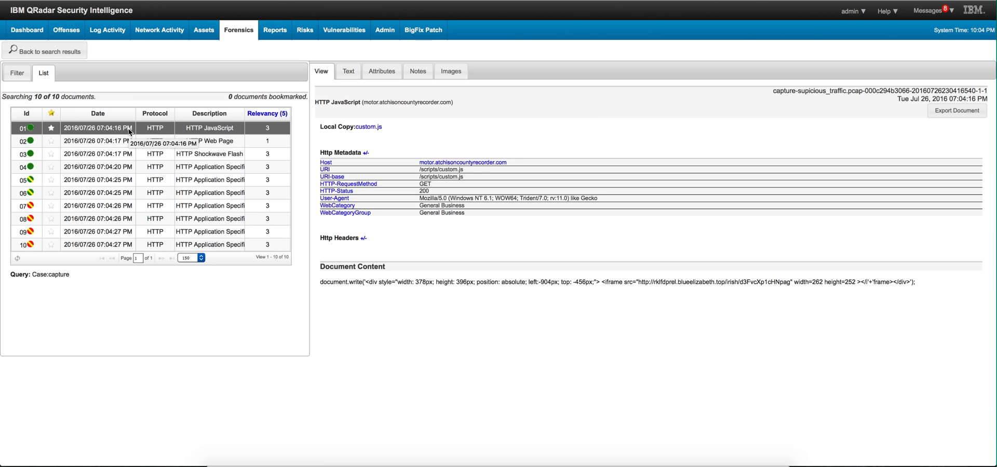
pyautogui.moveTo(463, 162)
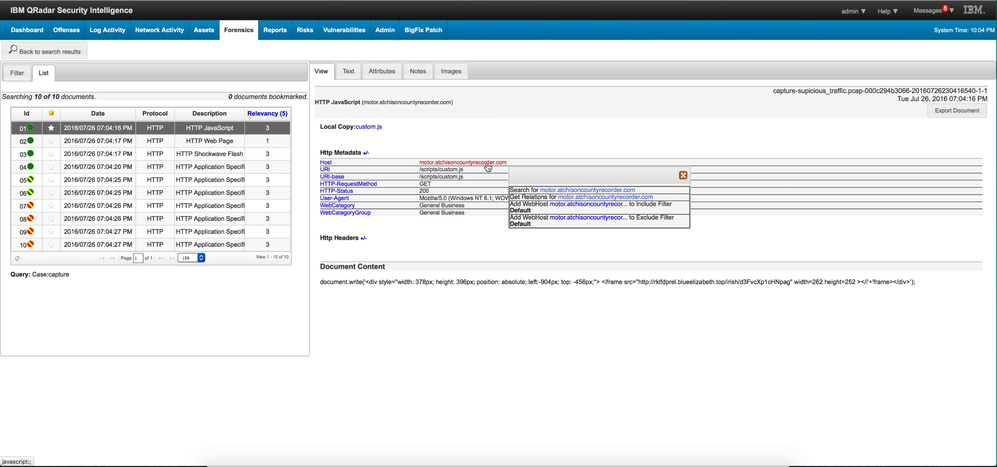
pyautogui.moveTo(543, 193)
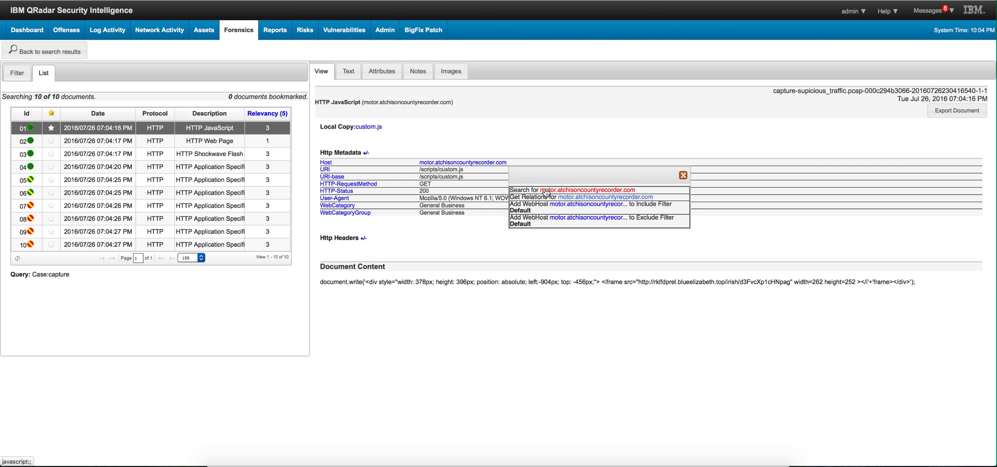